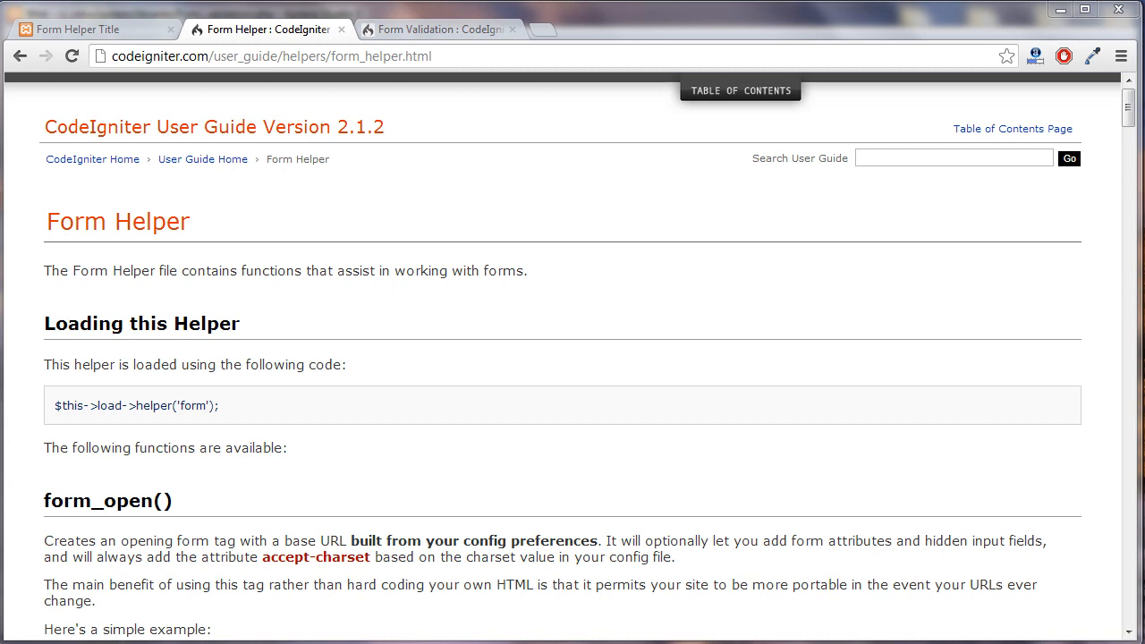
pyautogui.moveTo(940, 574)
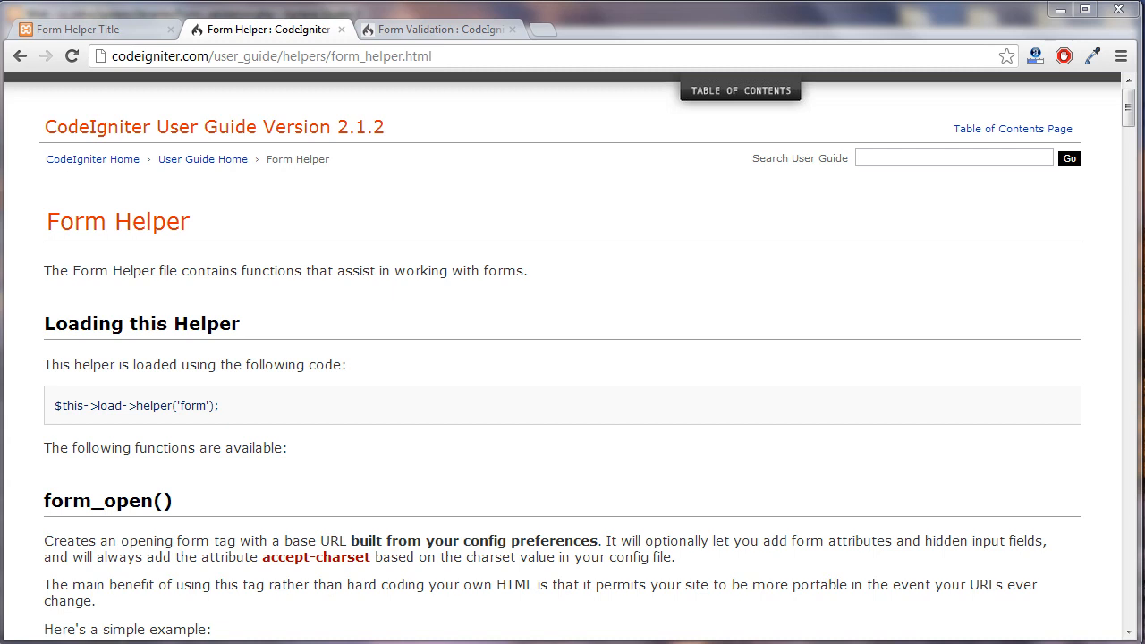
pyautogui.moveTo(792, 501)
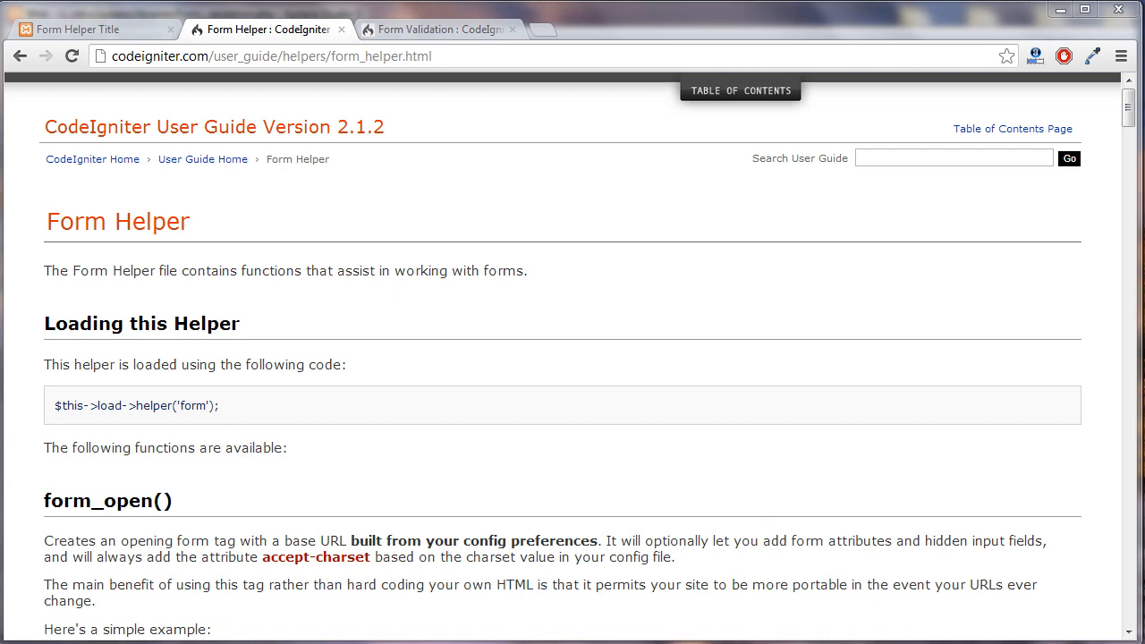
pyautogui.moveTo(485, 309)
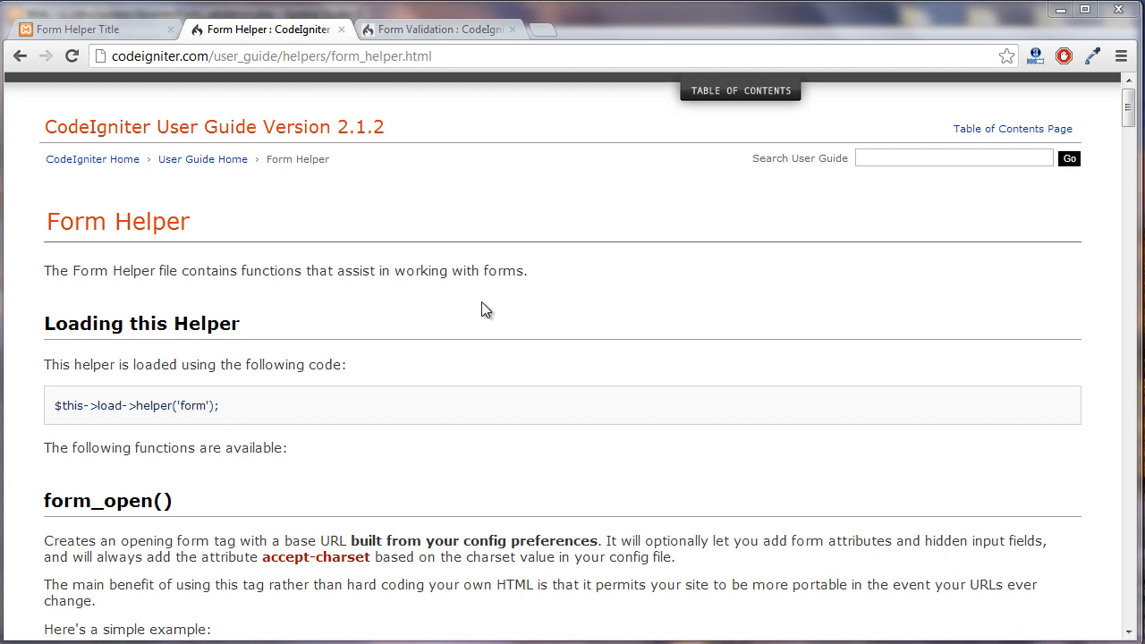
# - Skim the Form Helper intro, then highlight the Form Validation guide's introduction while reading
pyautogui.moveTo(44, 270); pyautogui.dragTo(255, 270)
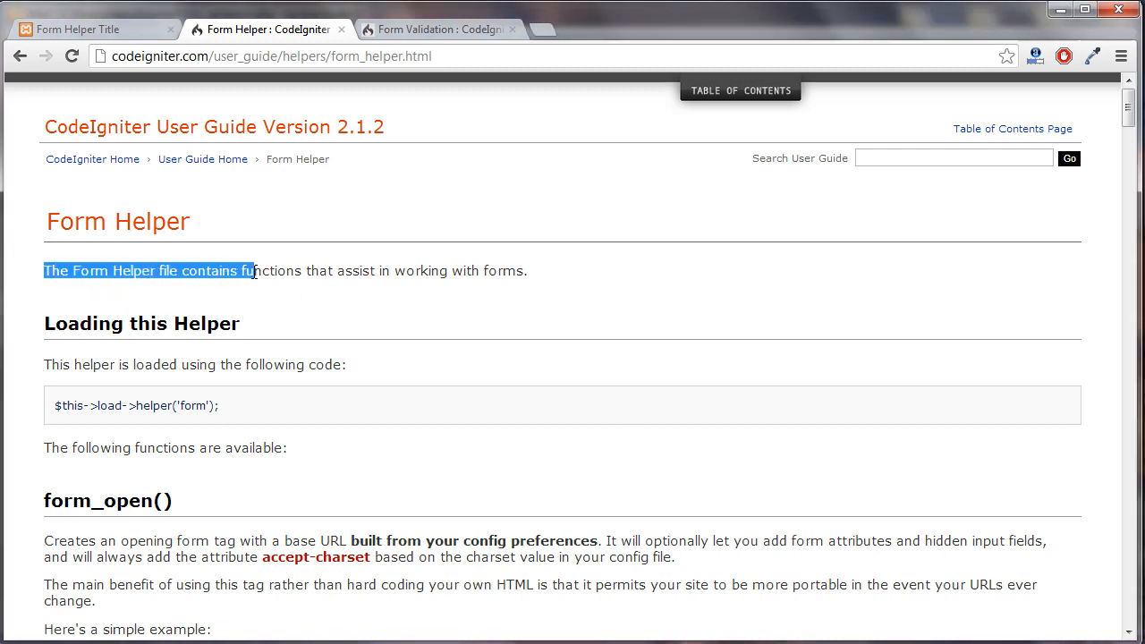
pyautogui.click(528, 270)
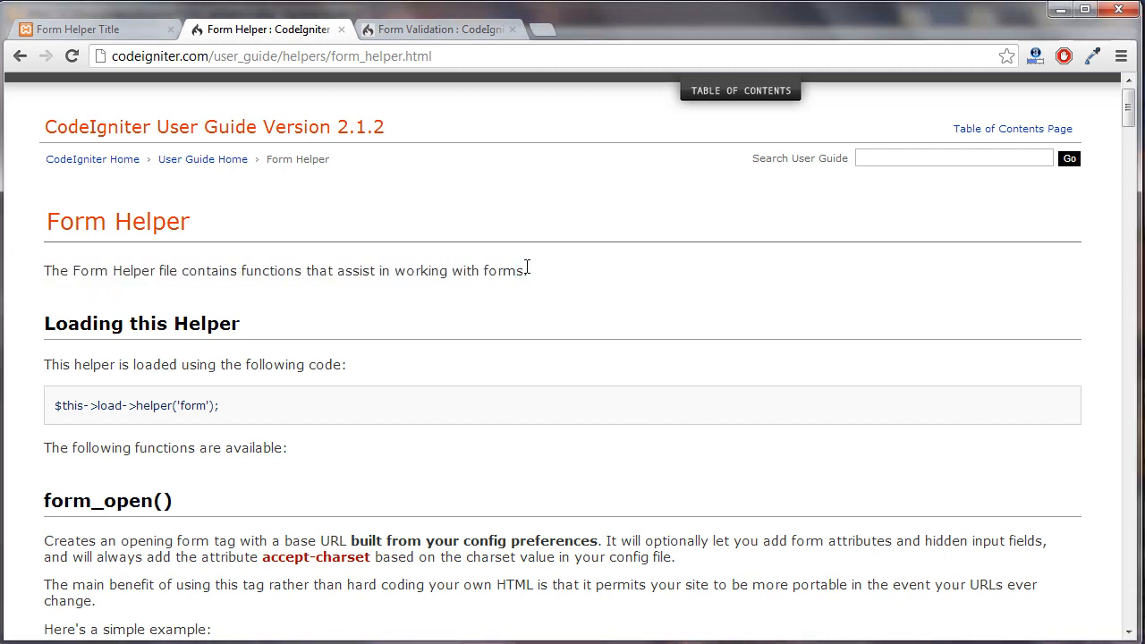
pyautogui.click(439, 30)
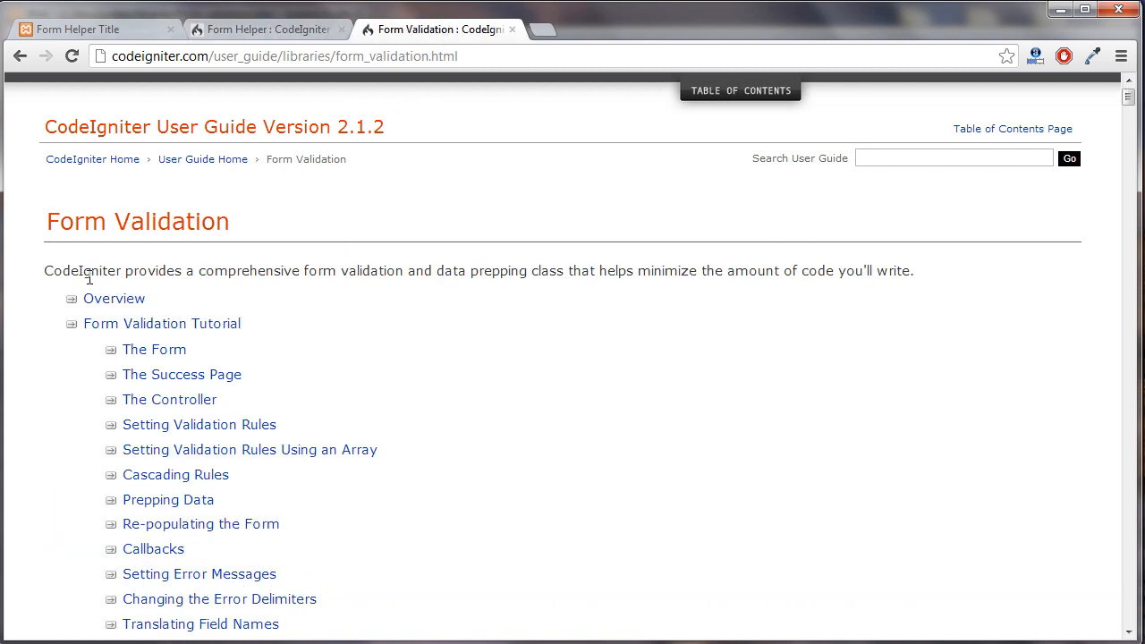
pyautogui.doubleClick(81, 270)
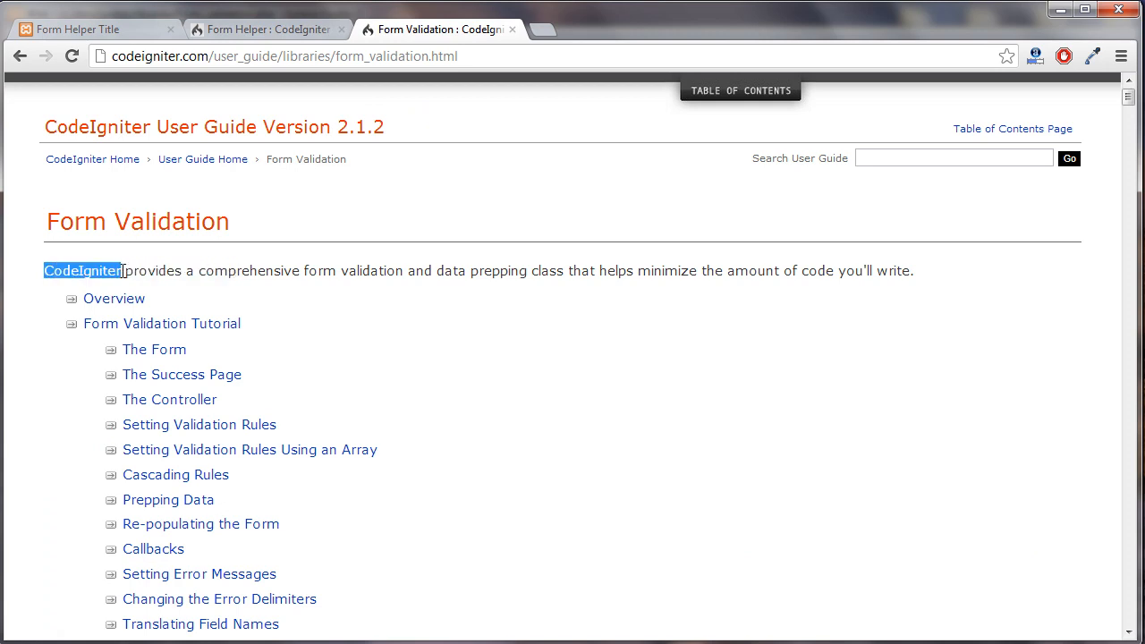
pyautogui.moveTo(121, 271); pyautogui.dragTo(296, 271)
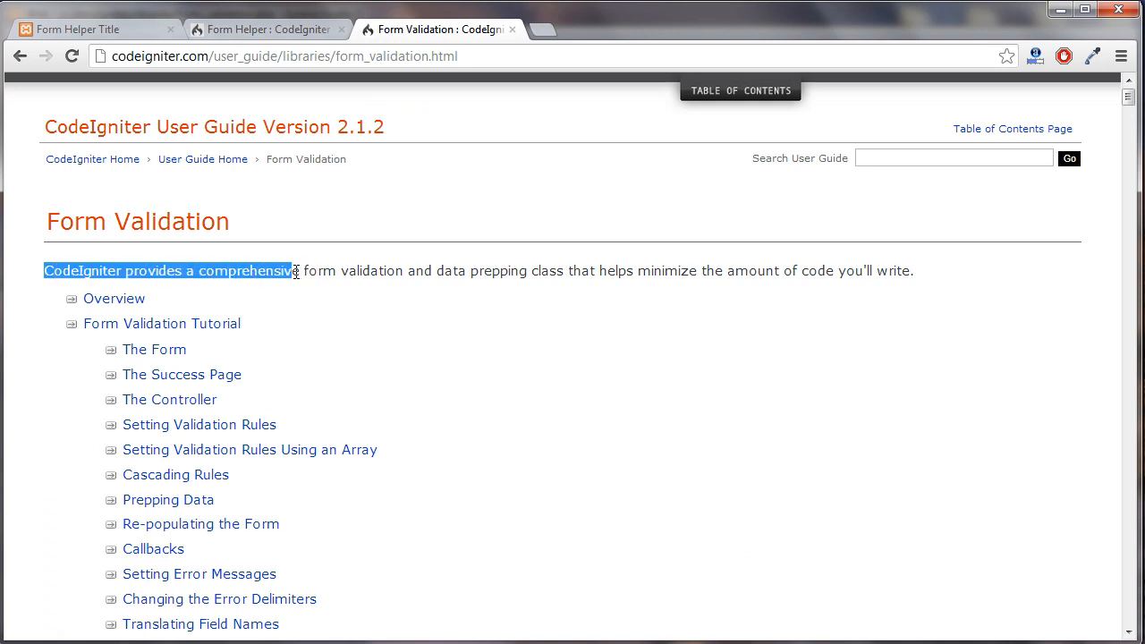
pyautogui.moveTo(291, 271); pyautogui.dragTo(426, 271)
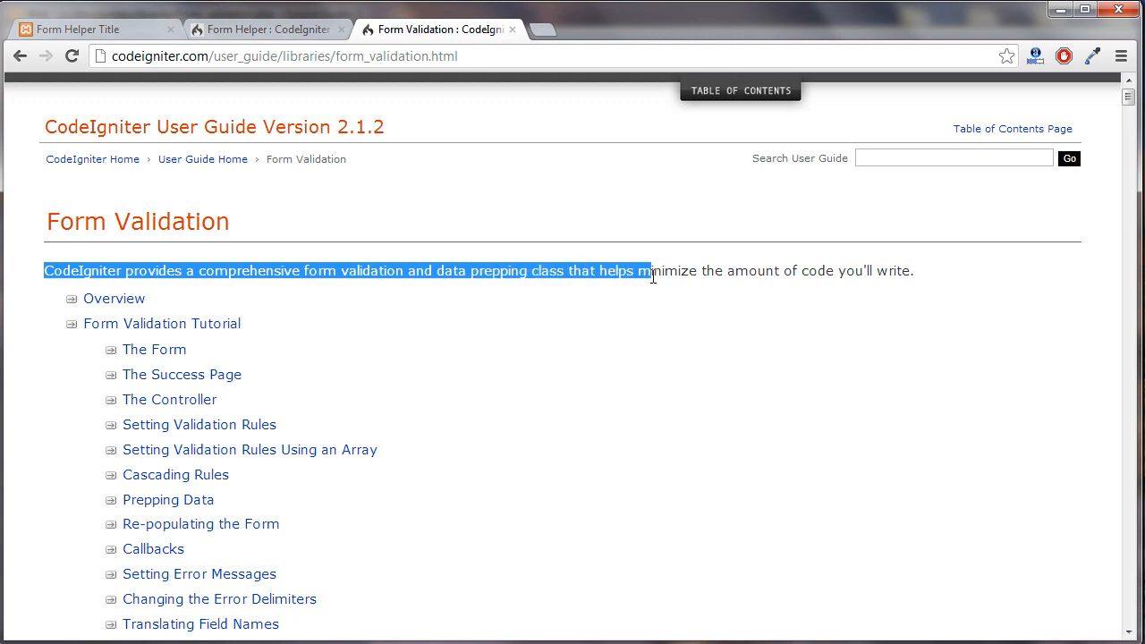
pyautogui.click(800, 294)
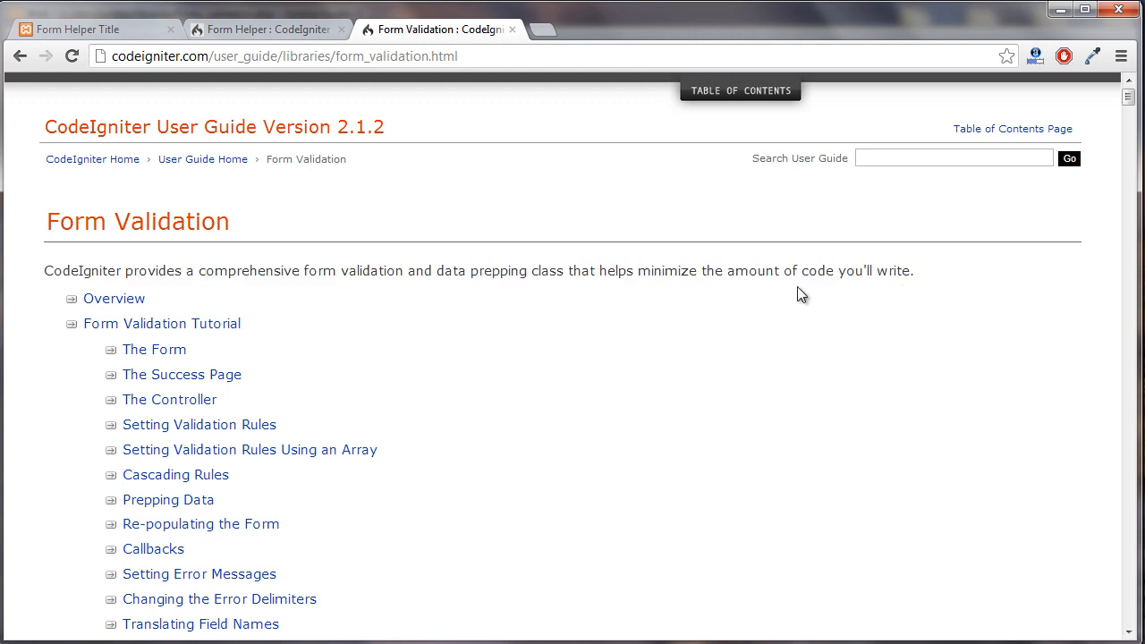
pyautogui.click(79, 29)
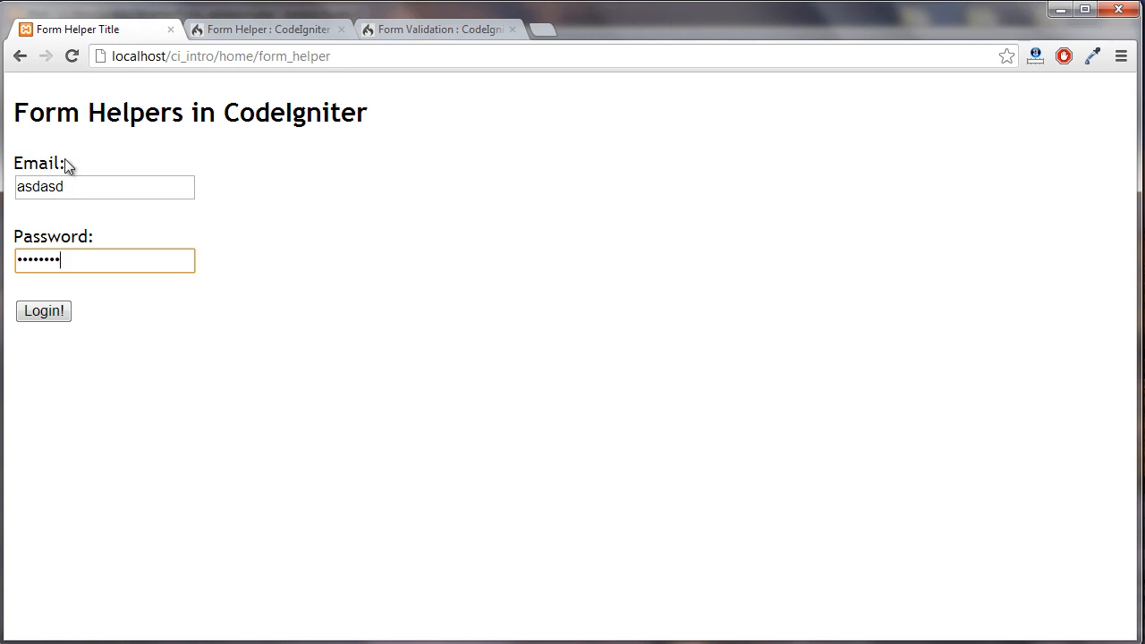
# - Finish entering the password and place focus in the Email field holding asdasd
pyautogui.press('Backspace')
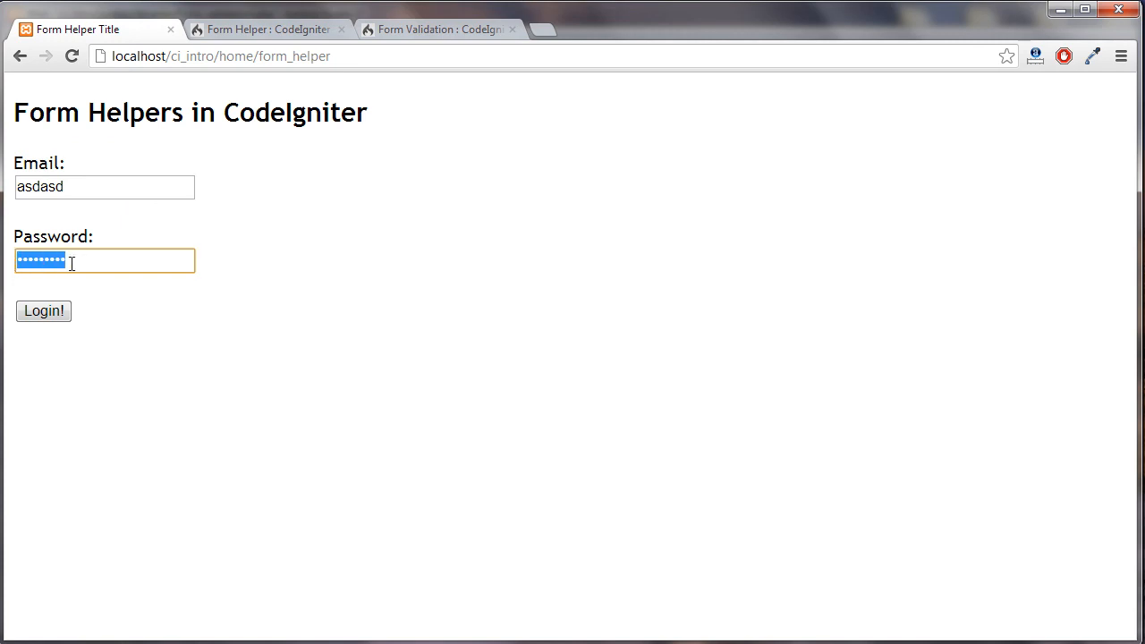
pyautogui.click(105, 187)
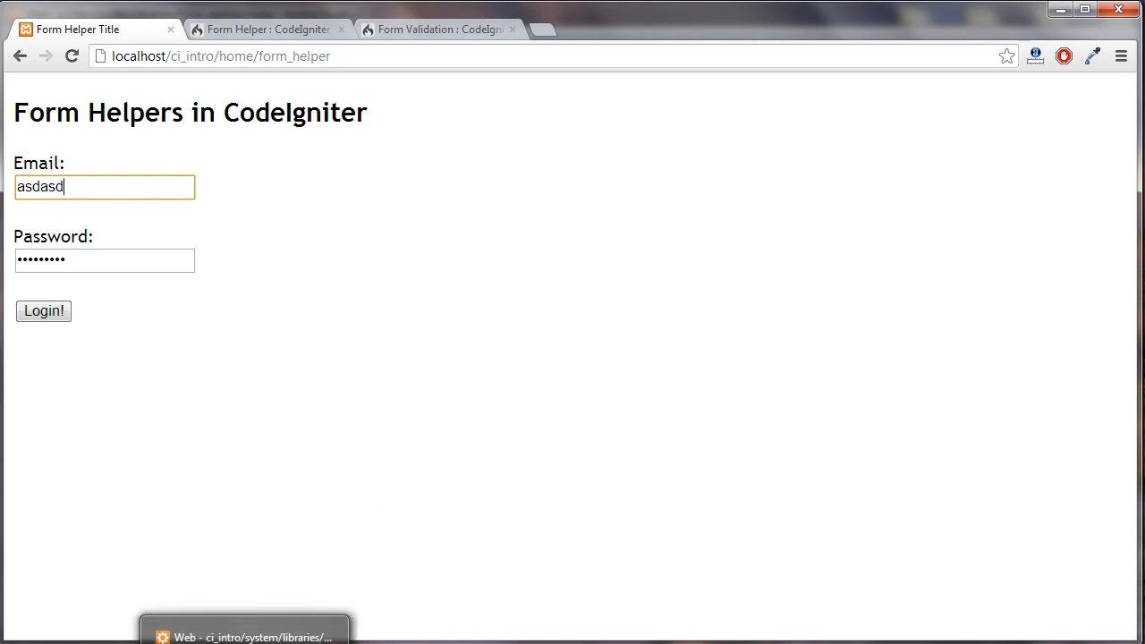
# - Bring Aptana forward and review home.php's form_helper() method with its email, password and URL rules
pyautogui.click(244, 637)
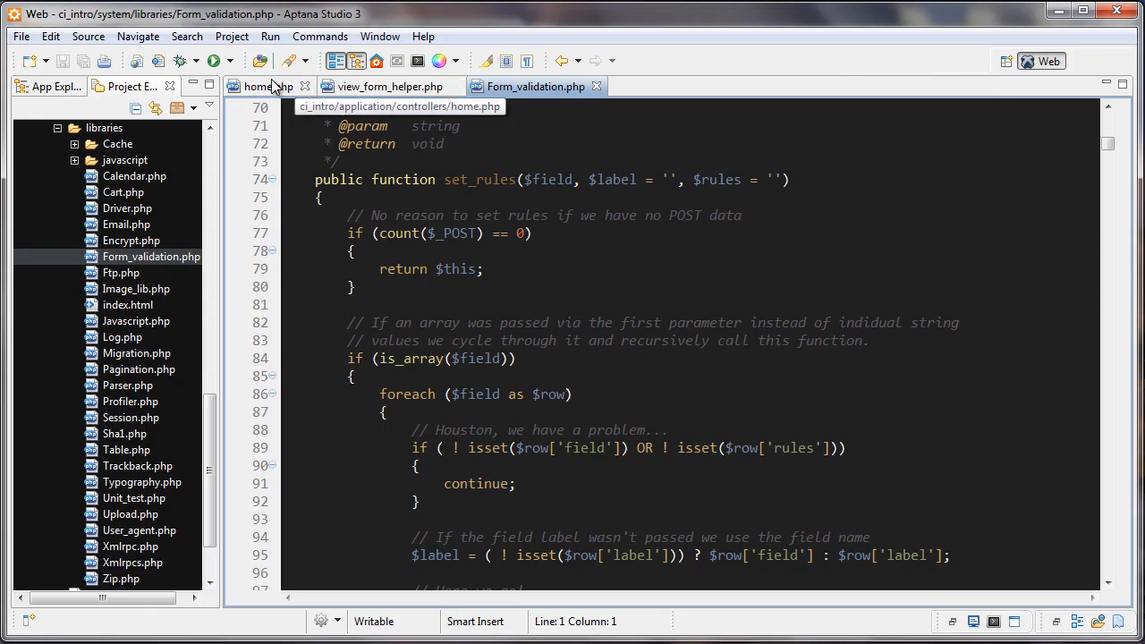
pyautogui.click(259, 86)
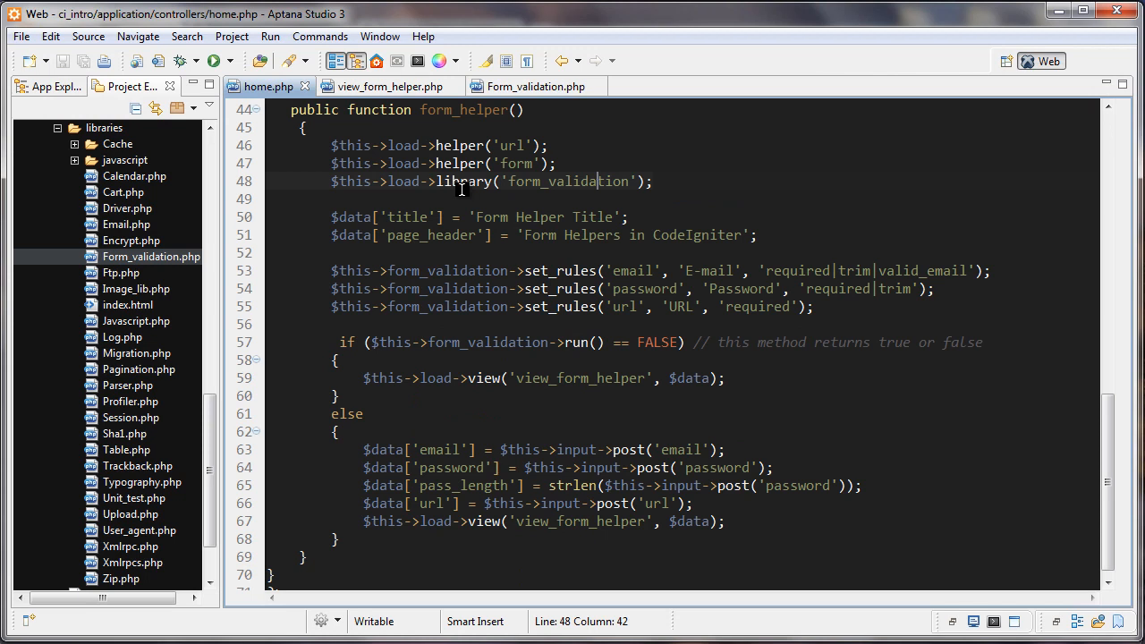
pyautogui.moveTo(364, 156)
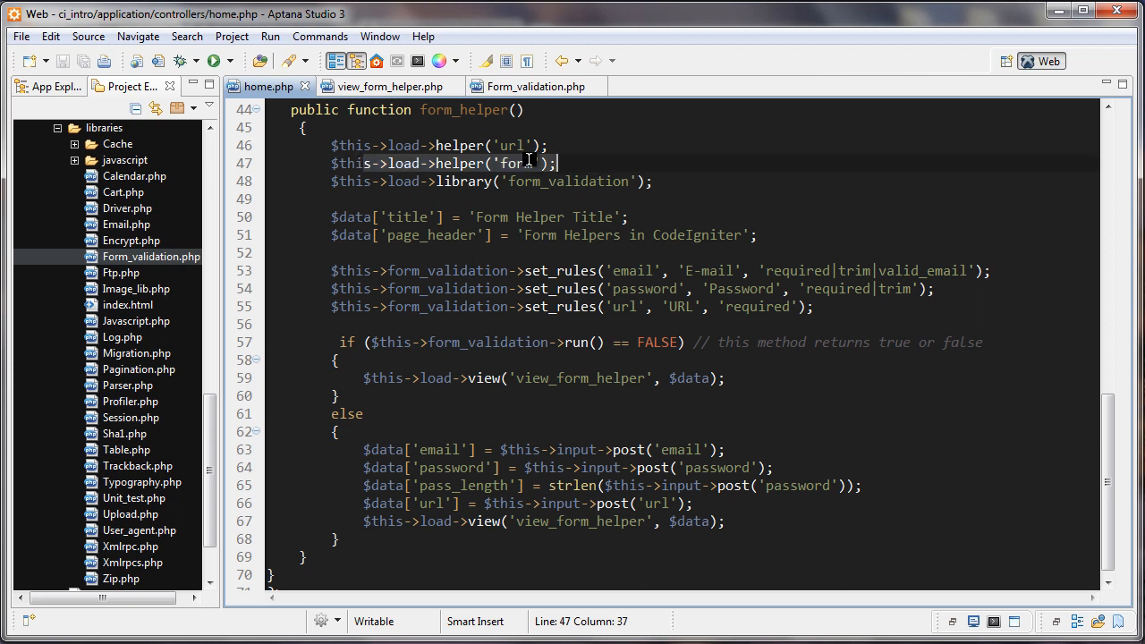
pyautogui.write('form')
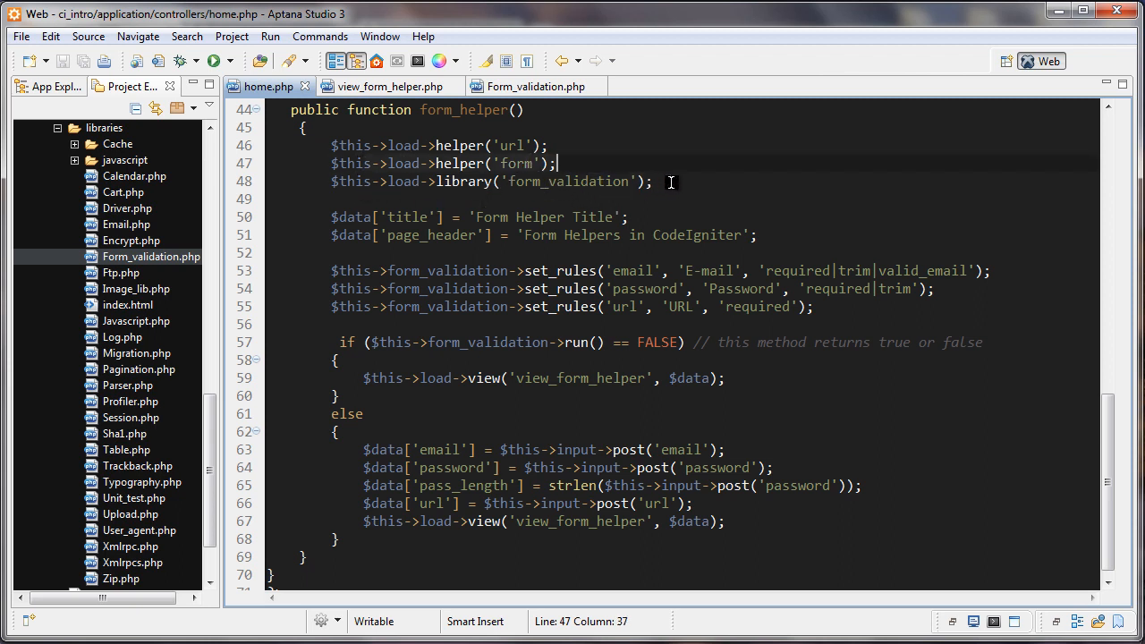
pyautogui.click(345, 182)
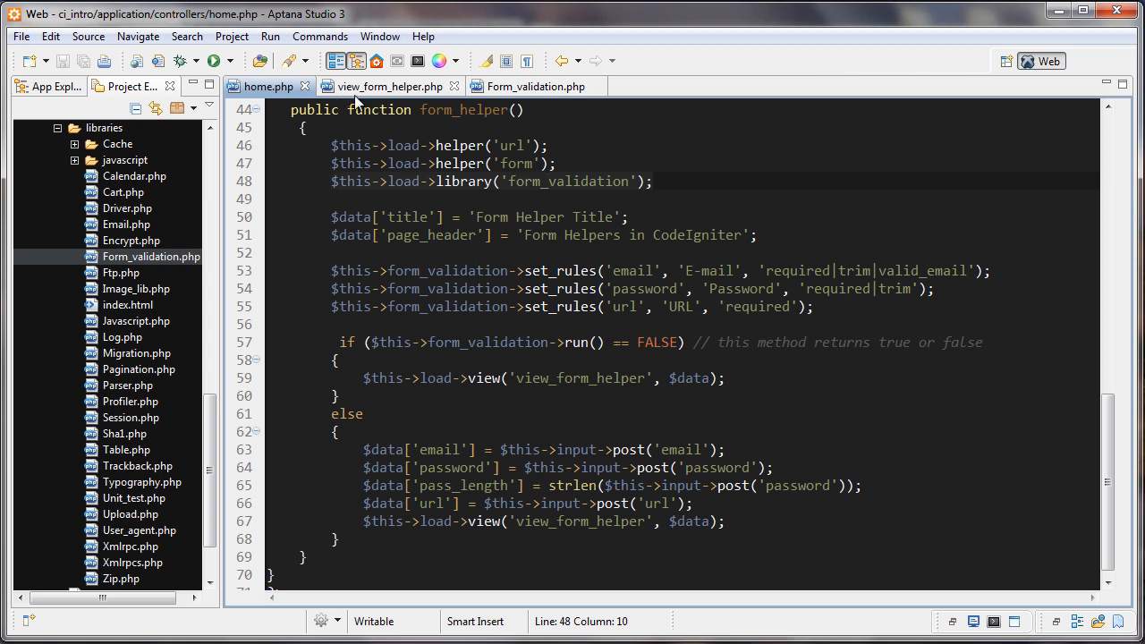
# - Show view_form_helper.php to review its isset/else block with validation_errors and form code
pyautogui.click(389, 85)
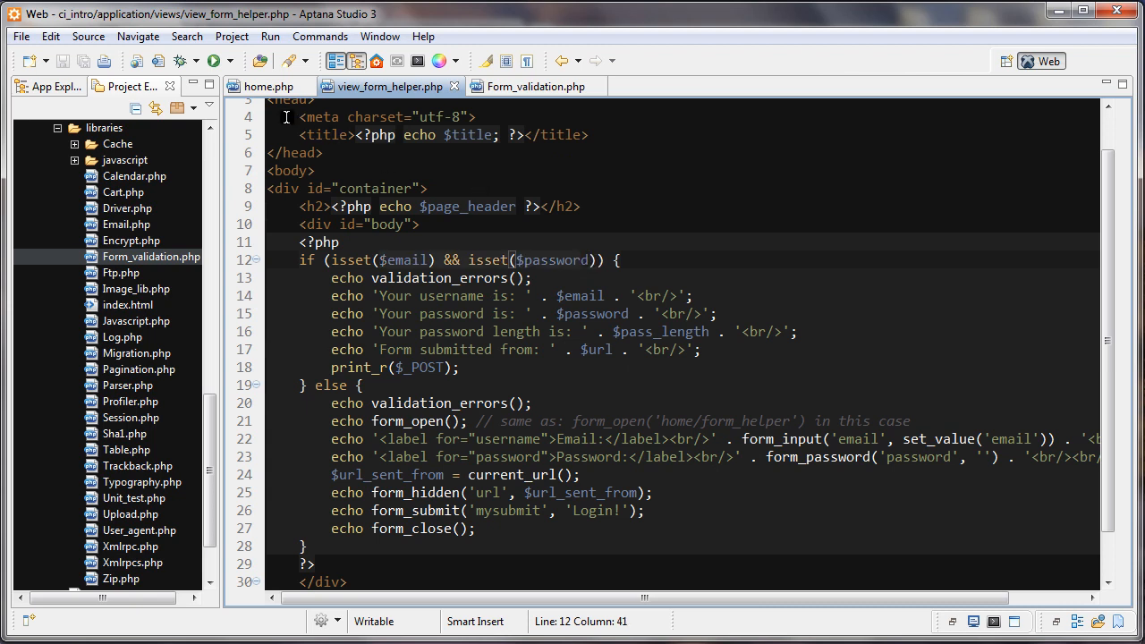
pyautogui.click(268, 86)
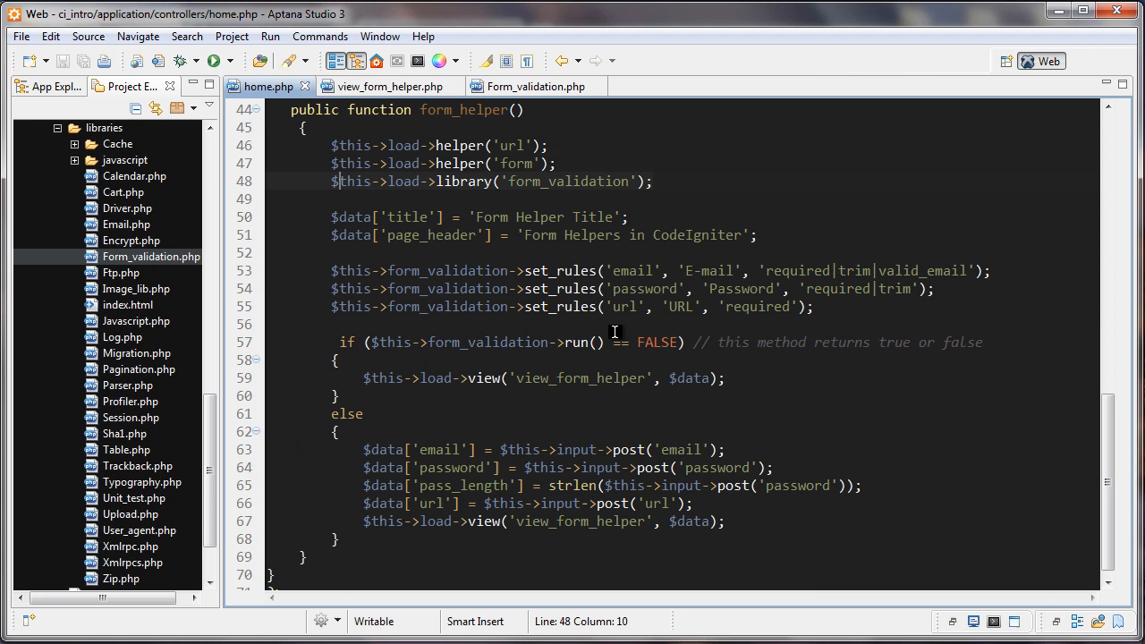
pyautogui.scroll(-3)
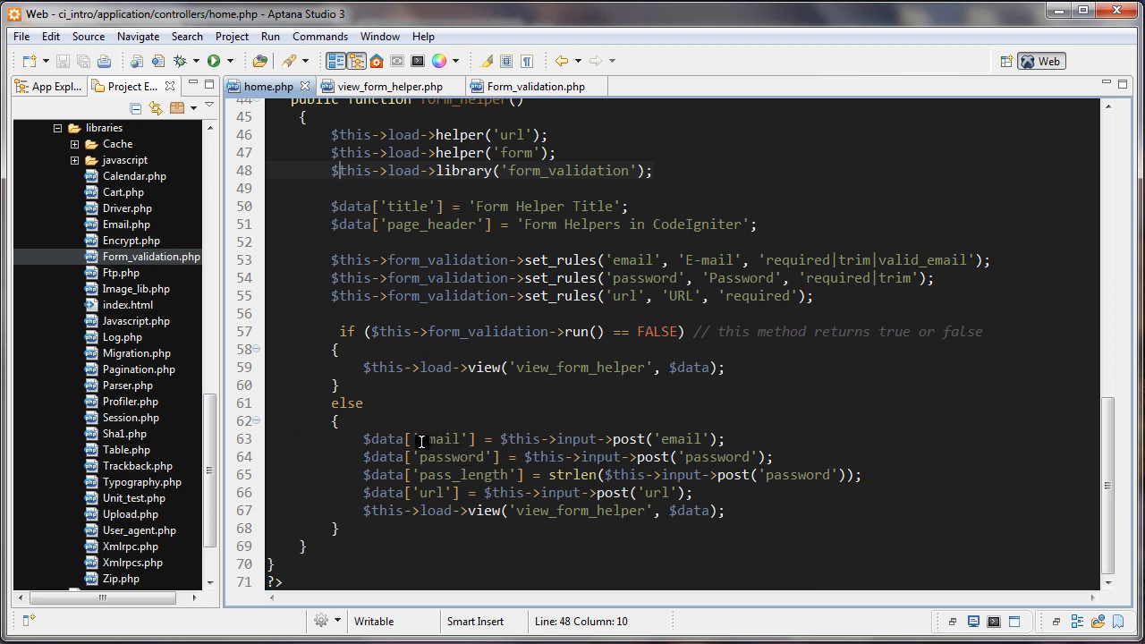
pyautogui.click(438, 439)
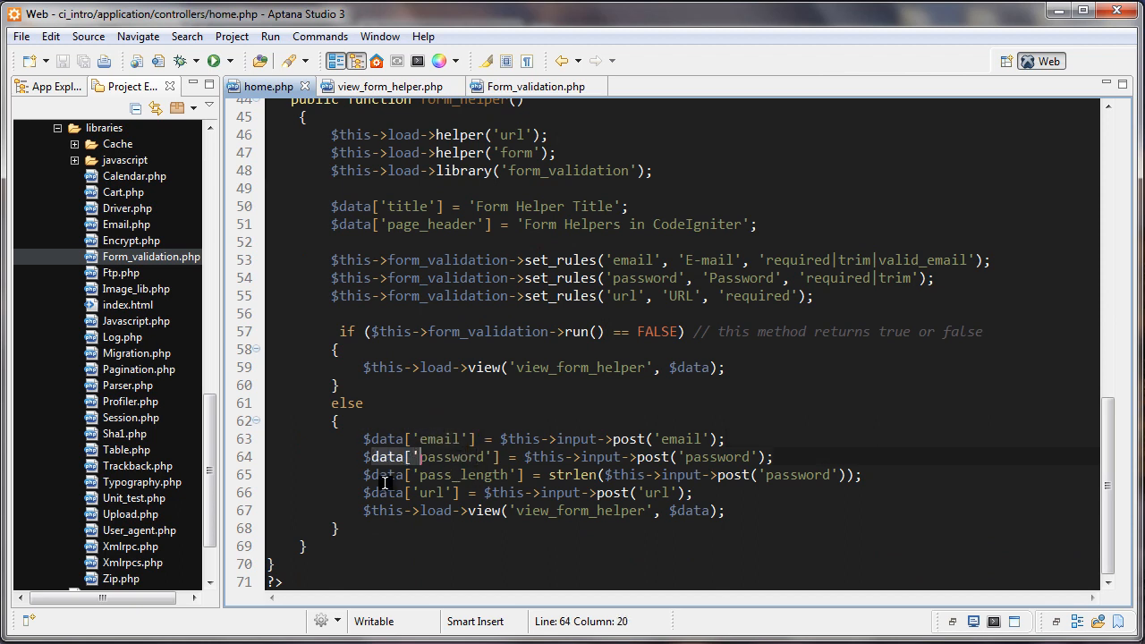
pyautogui.doubleClick(436, 438)
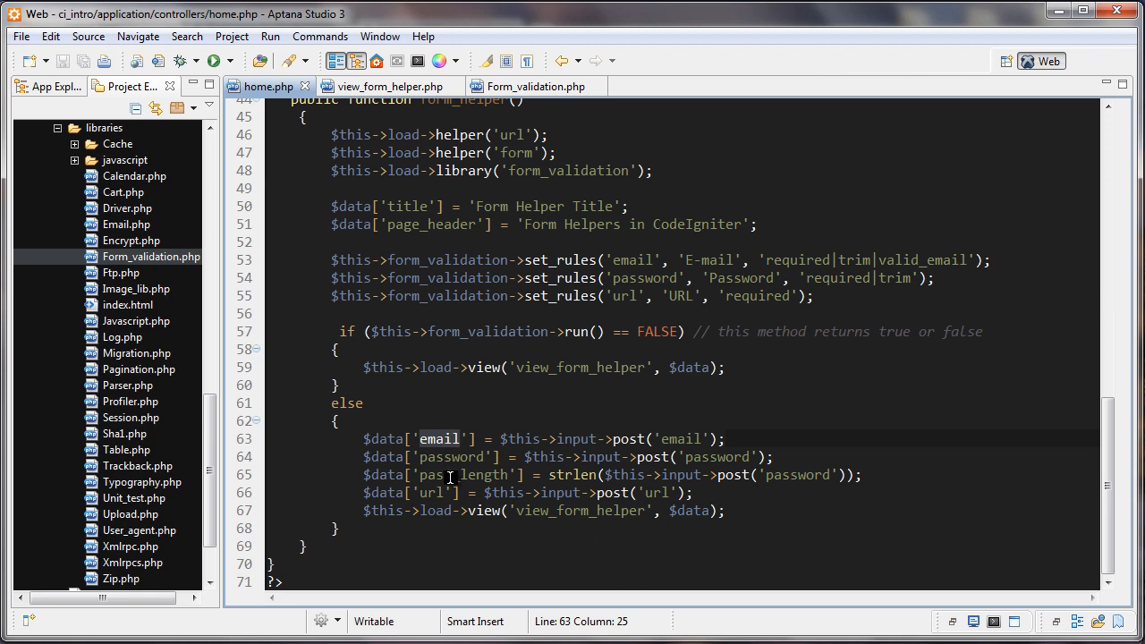
pyautogui.click(387, 86)
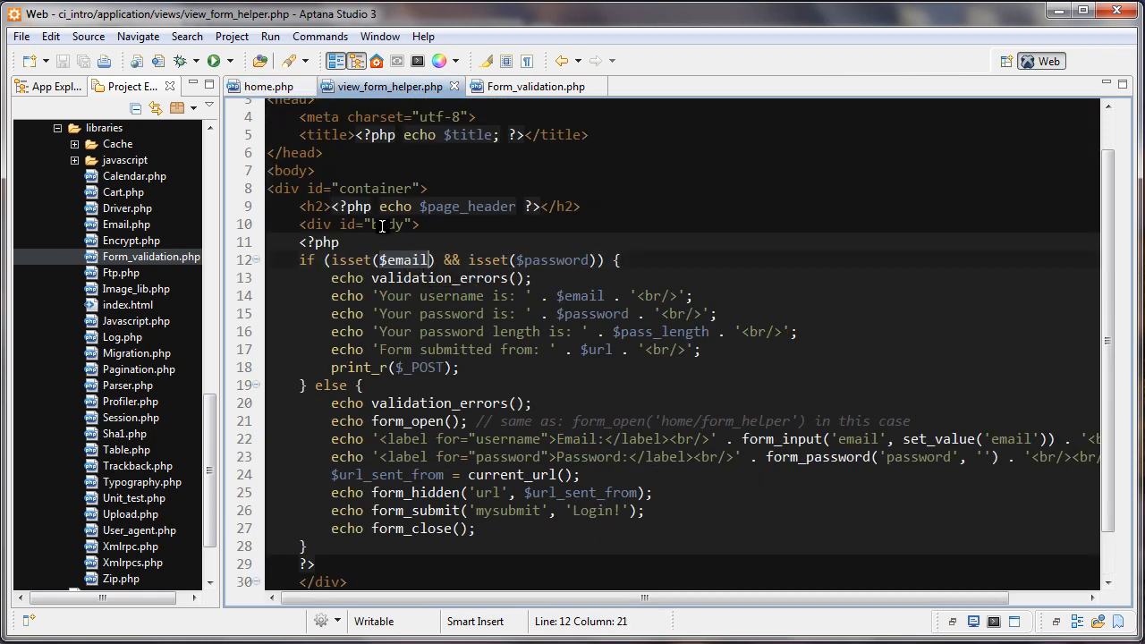
# - Compare home.php with view_form_helper.php and highlight the view's validation_errors call
pyautogui.click(268, 86)
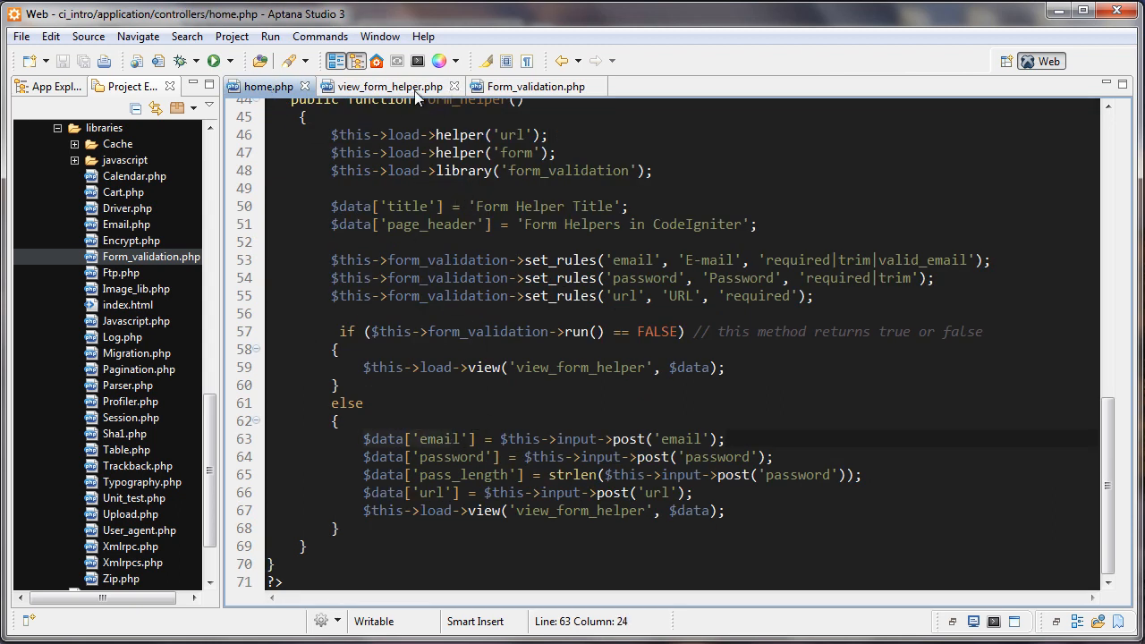
pyautogui.click(387, 86)
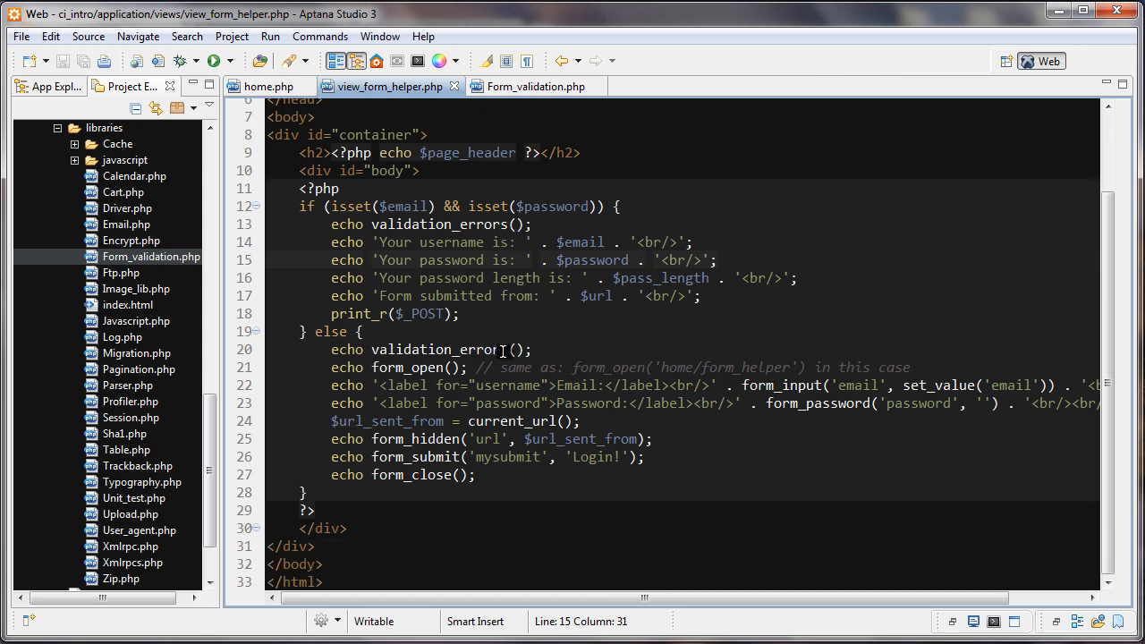
pyautogui.doubleClick(412, 349)
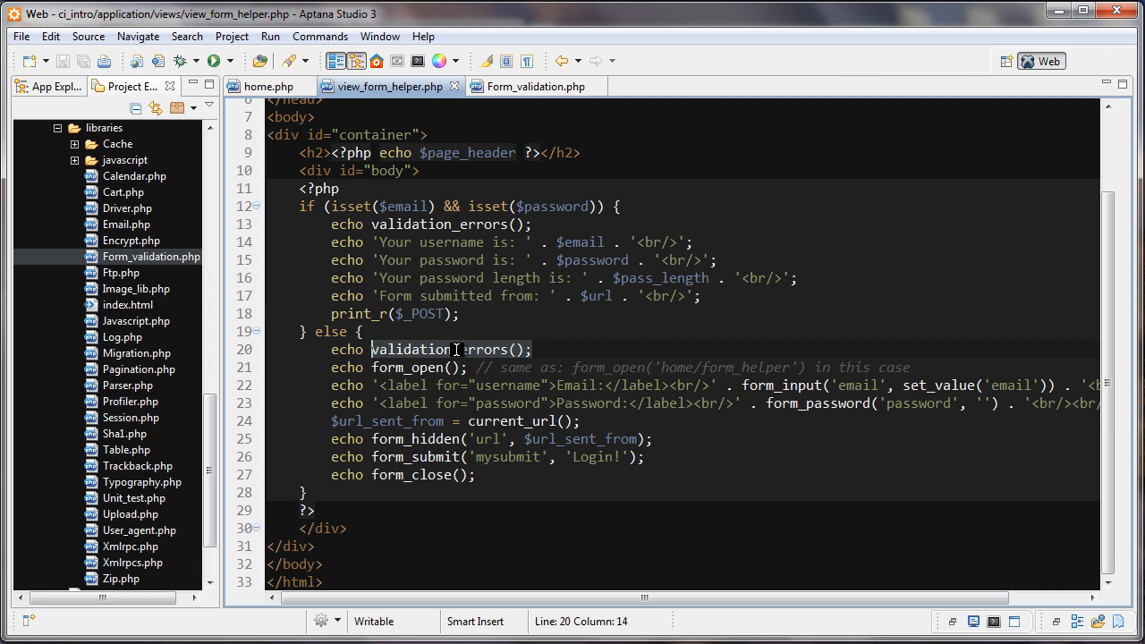
pyautogui.click(525, 421)
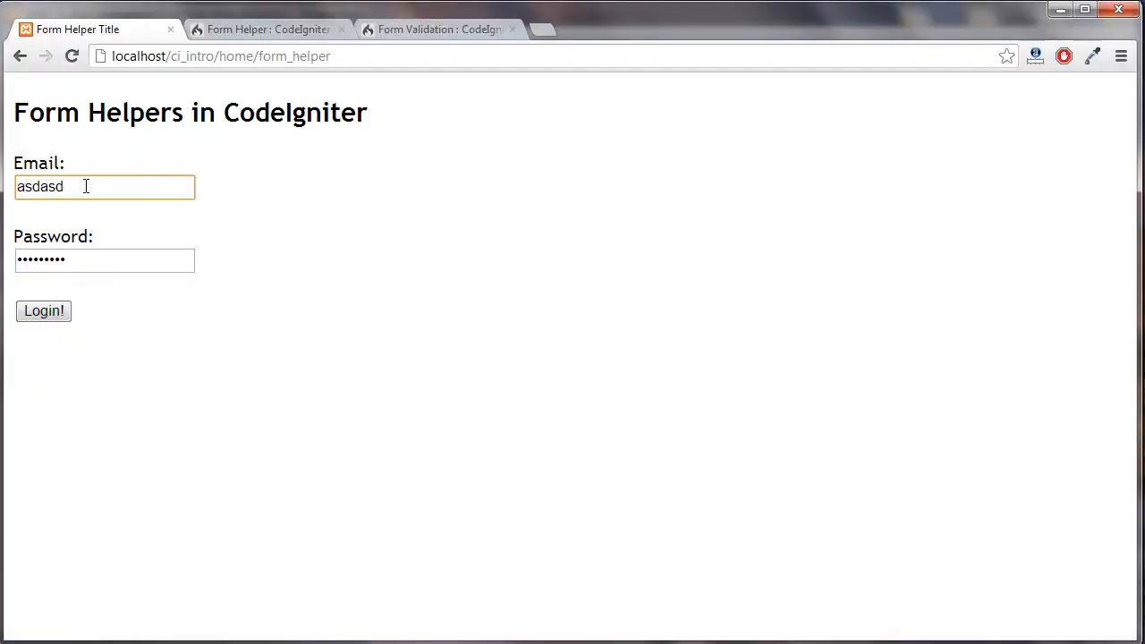
# - Submit the form with email 'asdasd' and highlight the resulting valid-email error message
pyautogui.click(43, 311)
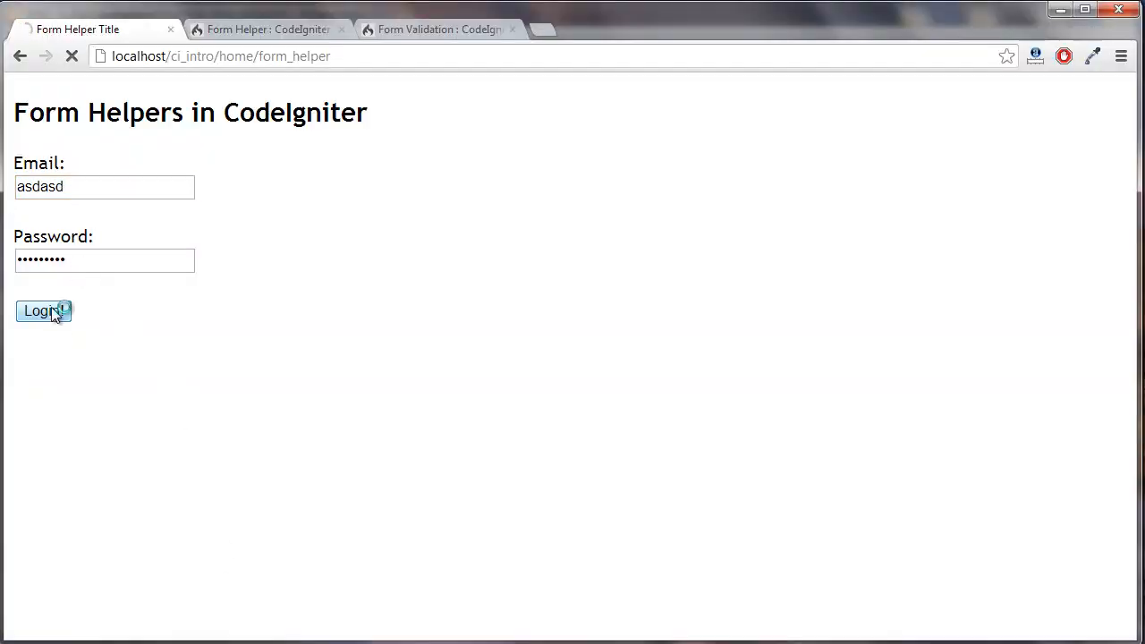
pyautogui.click(43, 311)
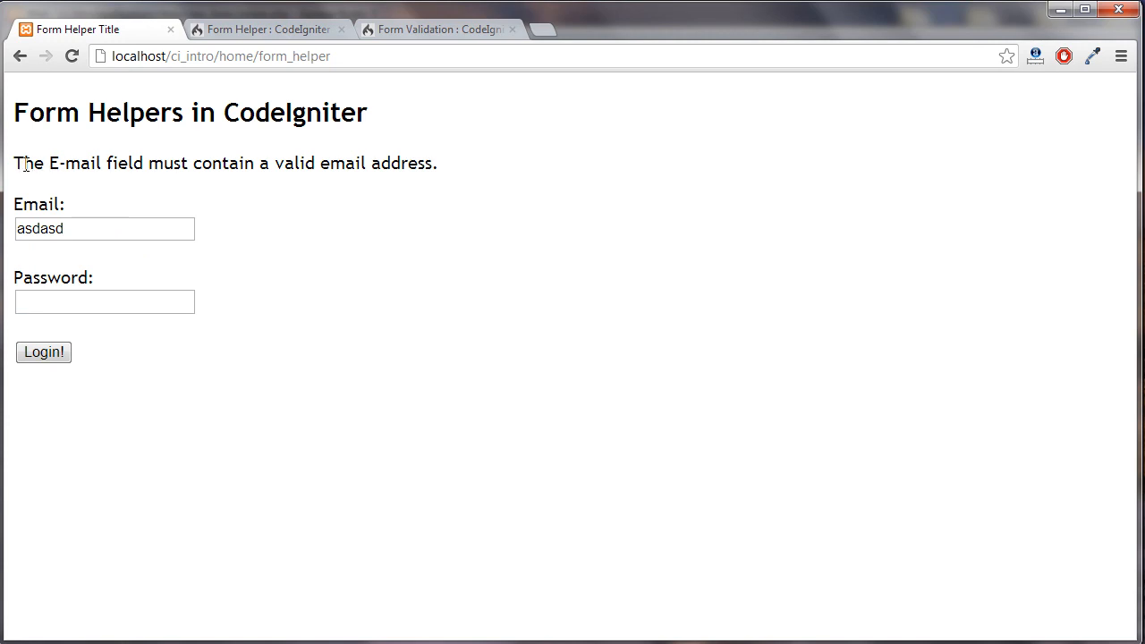
pyautogui.moveTo(14, 163); pyautogui.dragTo(143, 163)
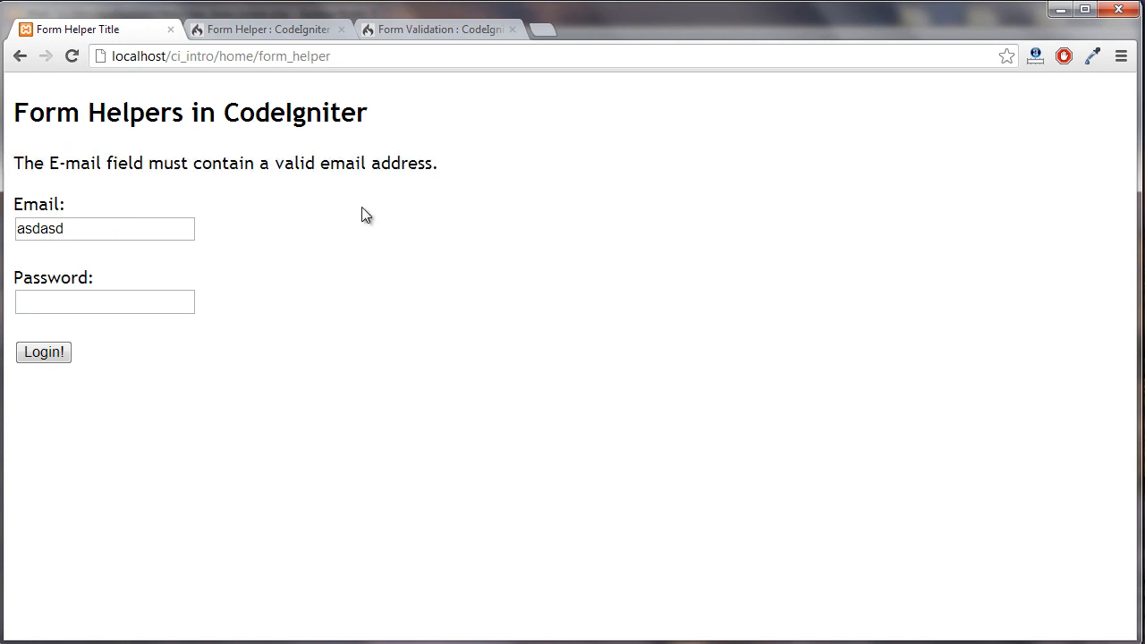
pyautogui.moveTo(458, 175)
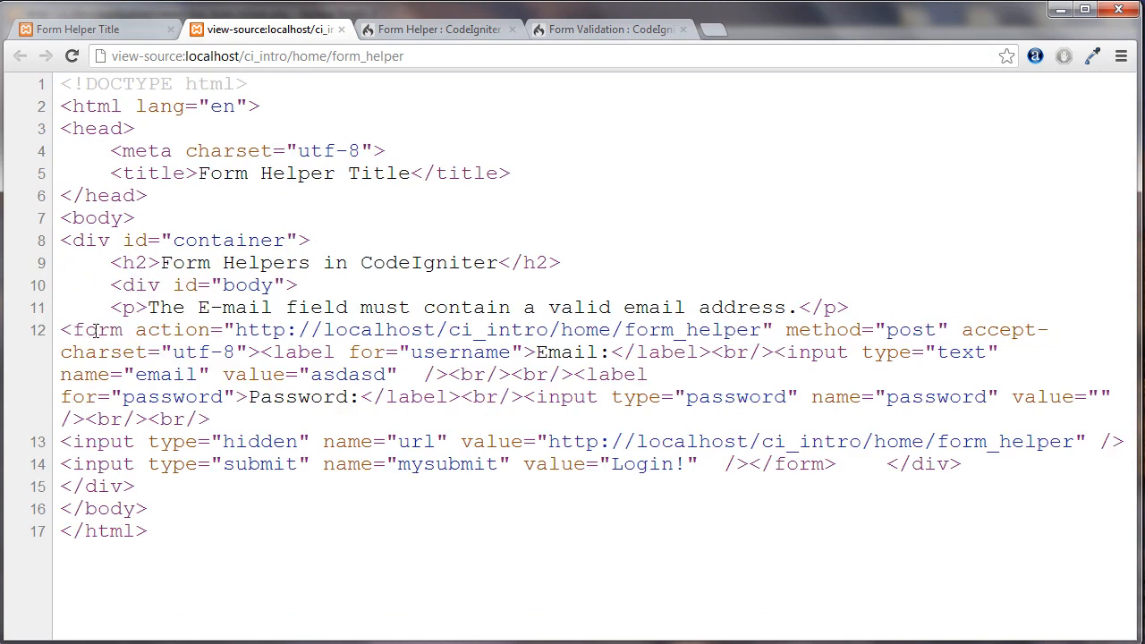
# - Inspect the page source's form markup, highlighting the form tag's post method value
pyautogui.moveTo(135, 330); pyautogui.dragTo(662, 329)
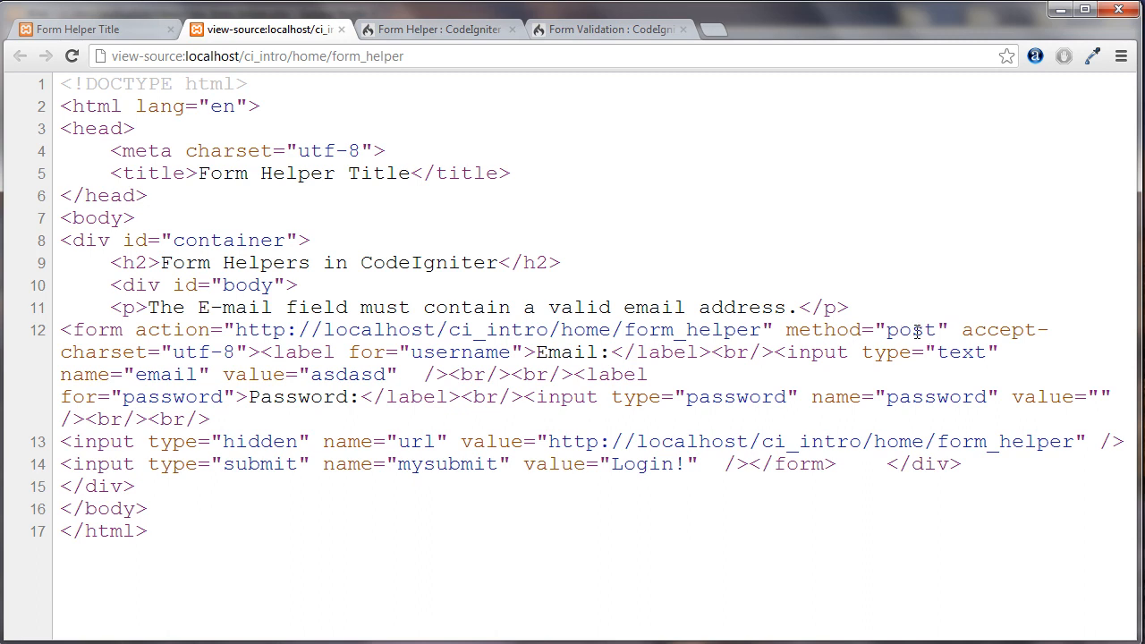
pyautogui.doubleClick(979, 329)
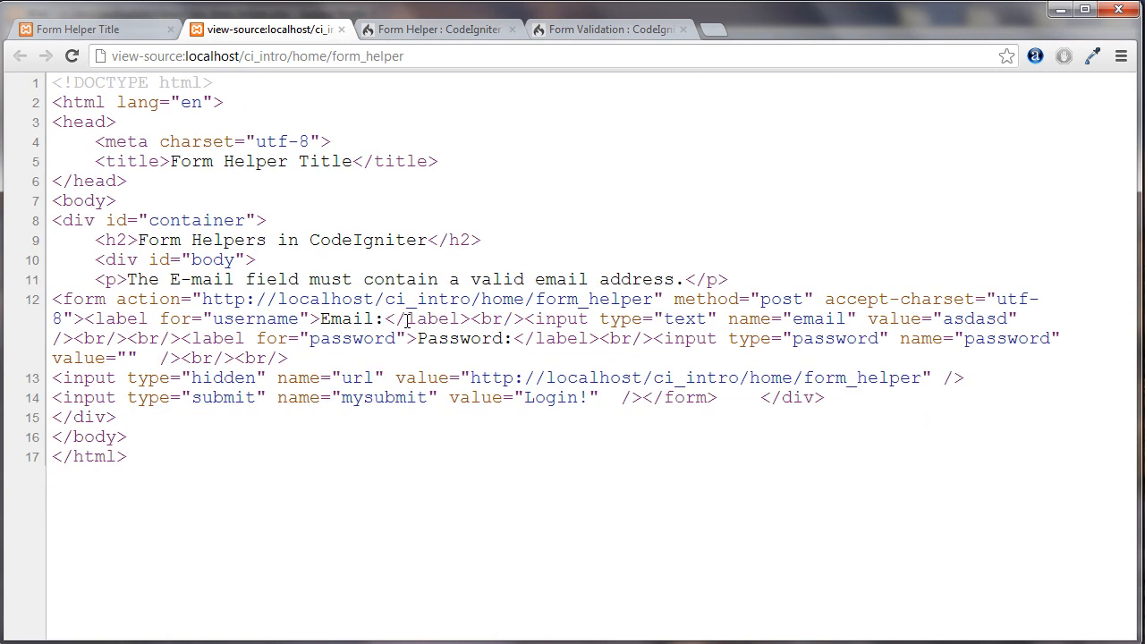
pyautogui.click(79, 28)
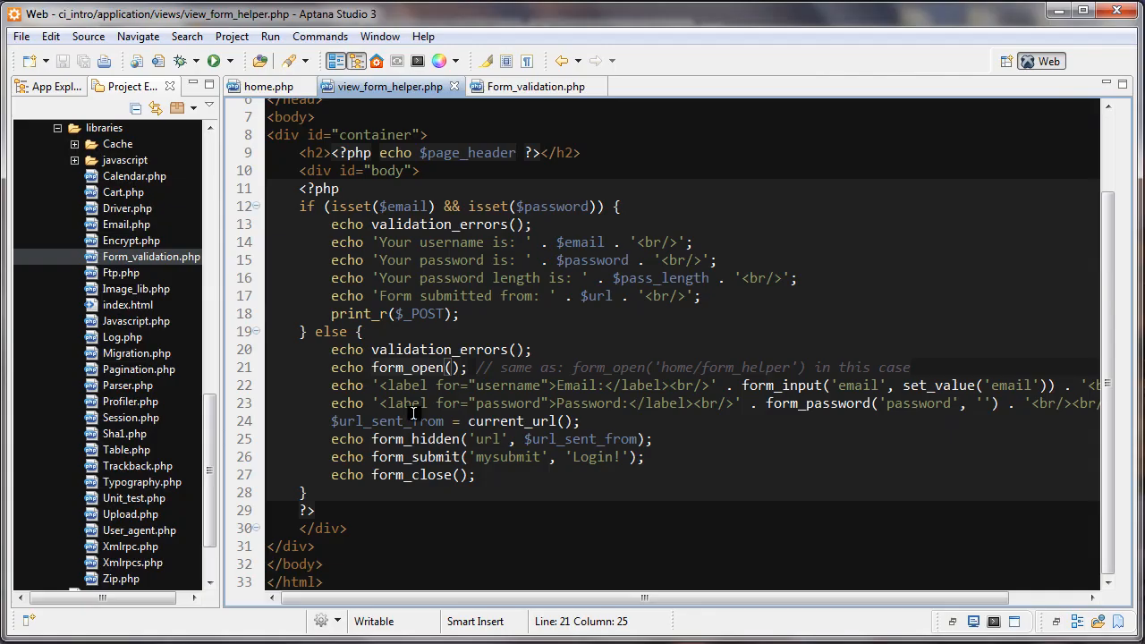
pyautogui.moveTo(479, 385)
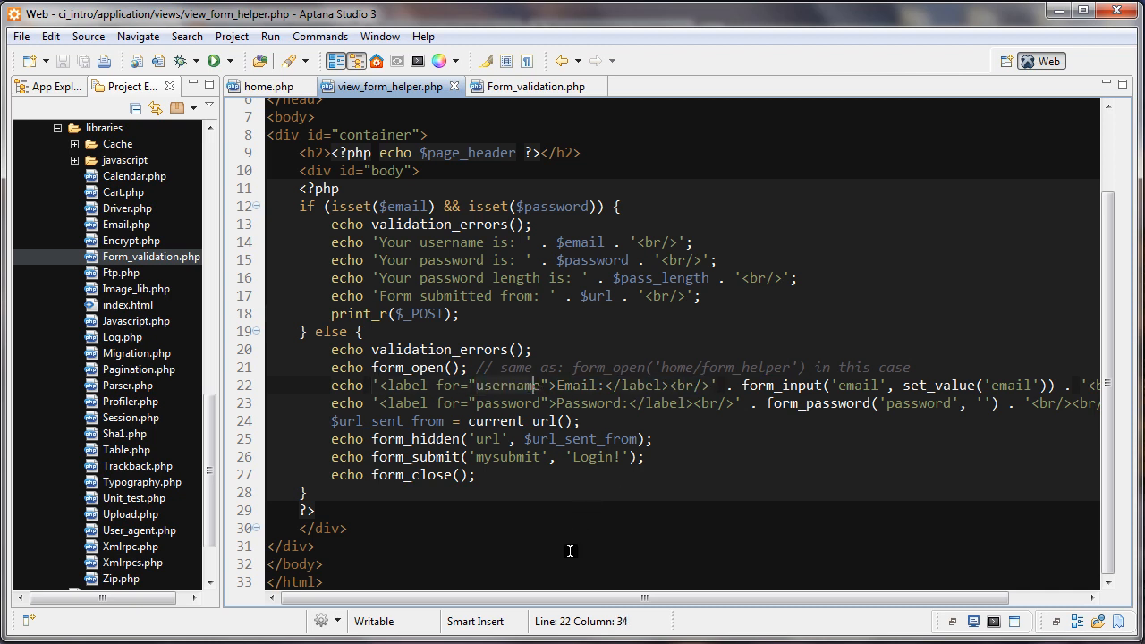
# - Change line 22's form_input to use set_value('email') as the email value
pyautogui.hscroll(3)
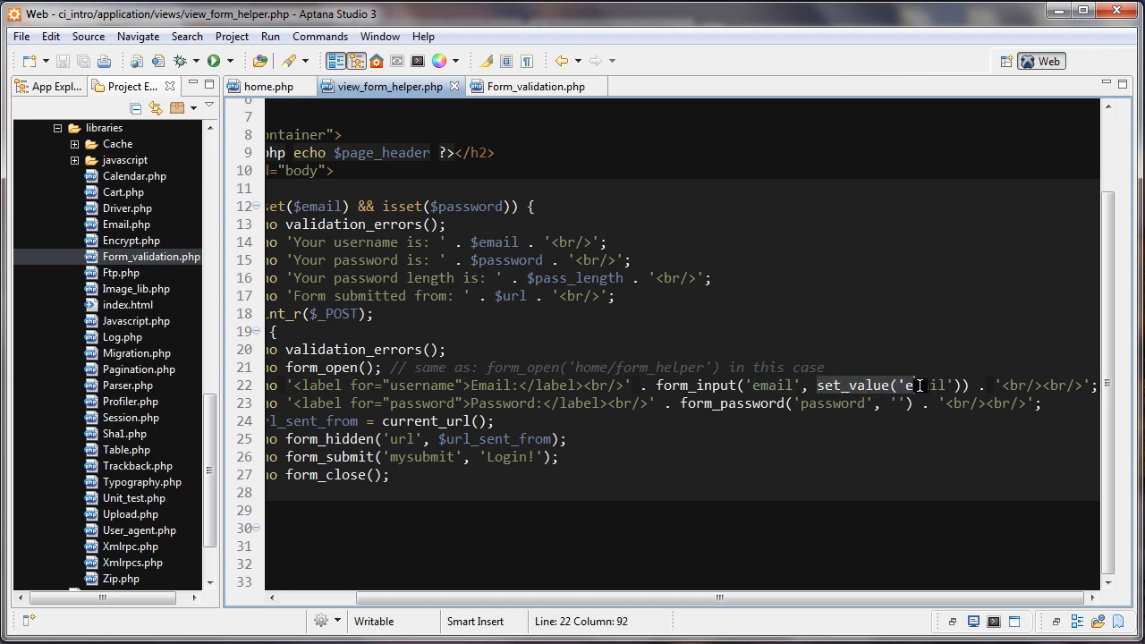
pyautogui.write('mail')
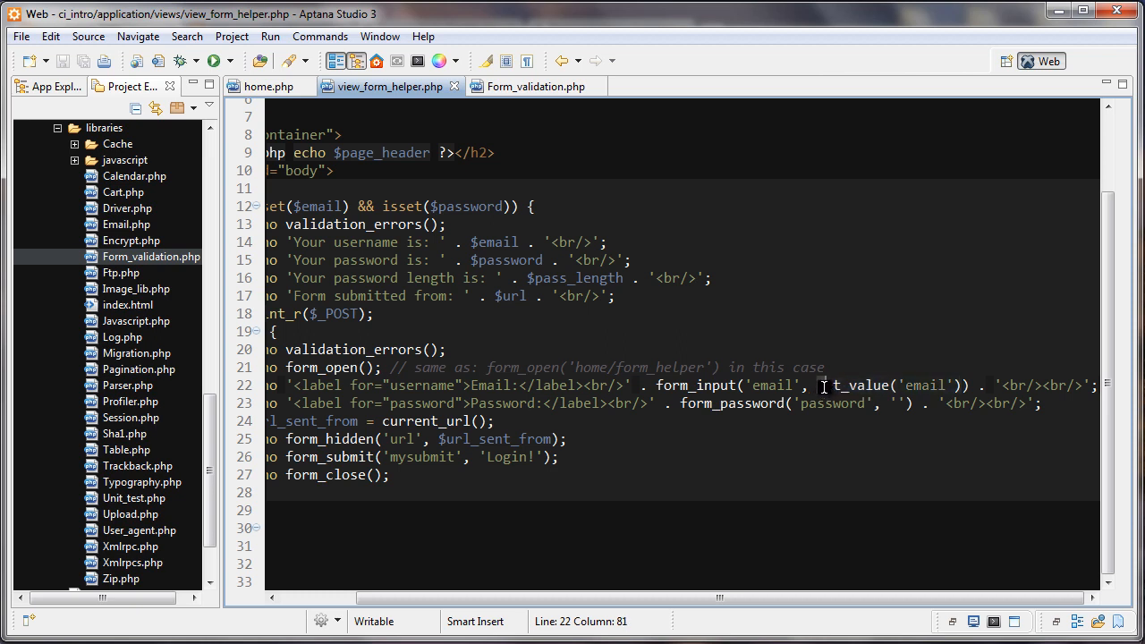
pyautogui.write('set_value(')
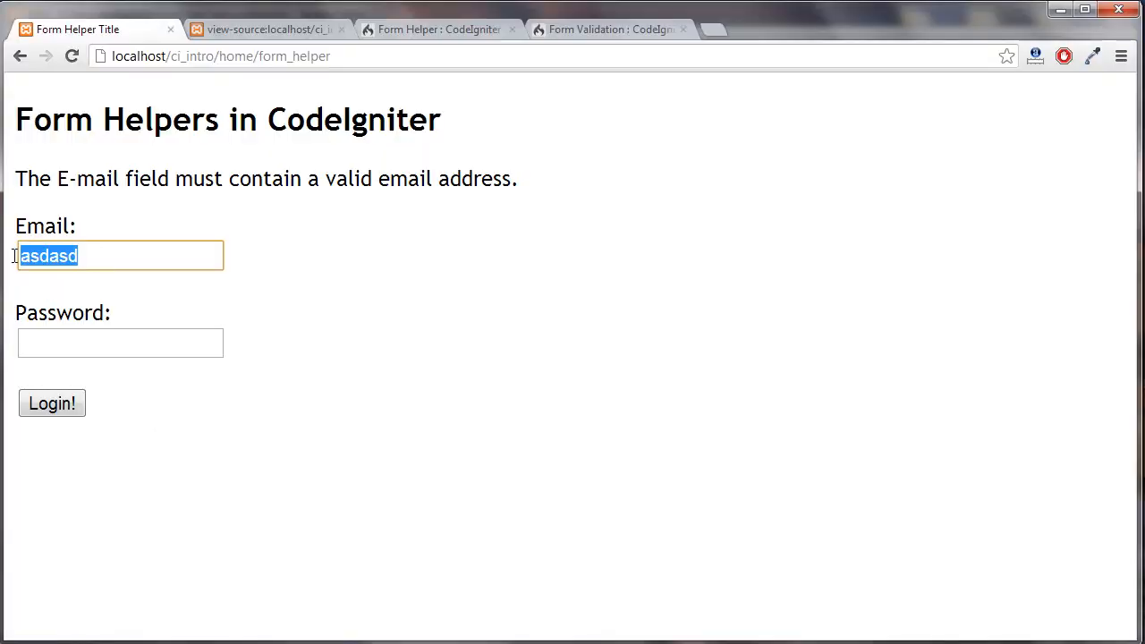
pyautogui.write('tttttt')
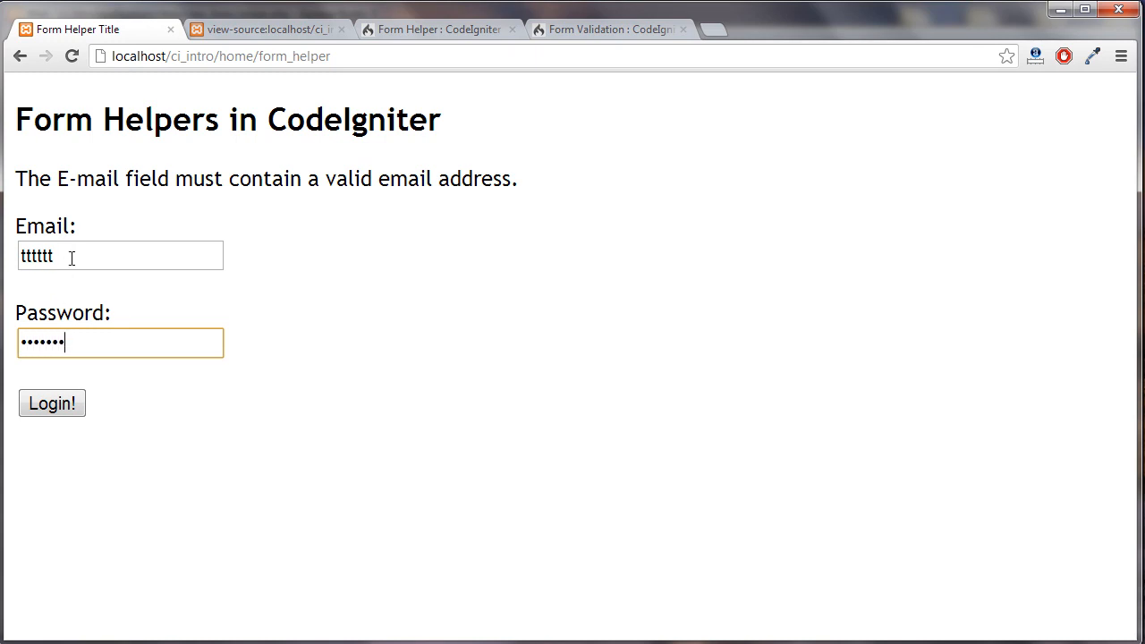
pyautogui.click(51, 403)
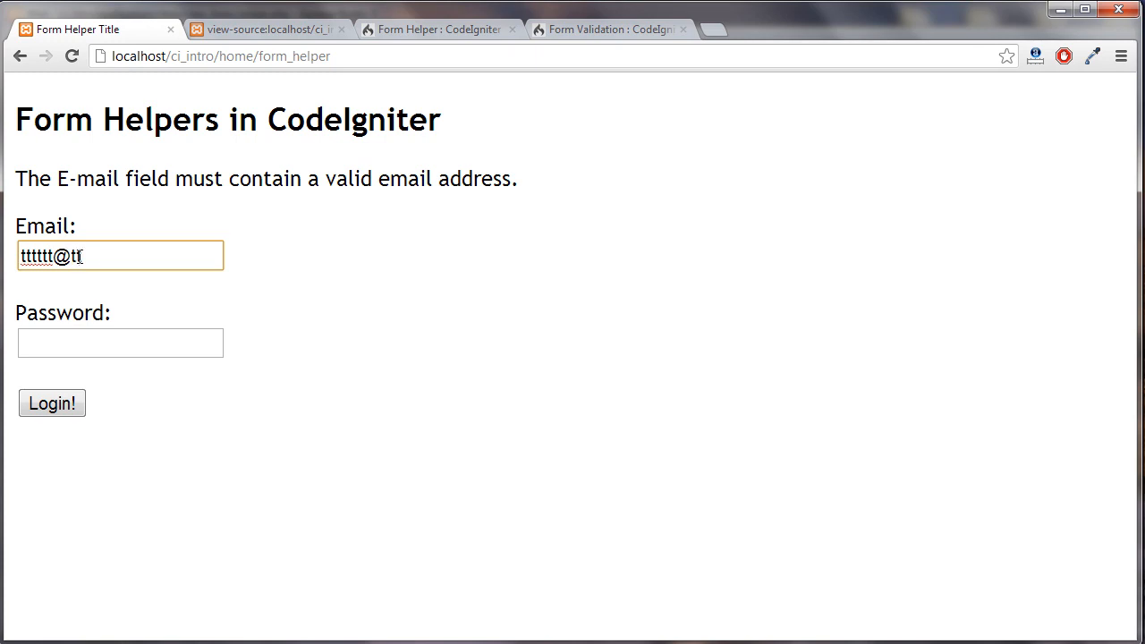
pyautogui.write('com')
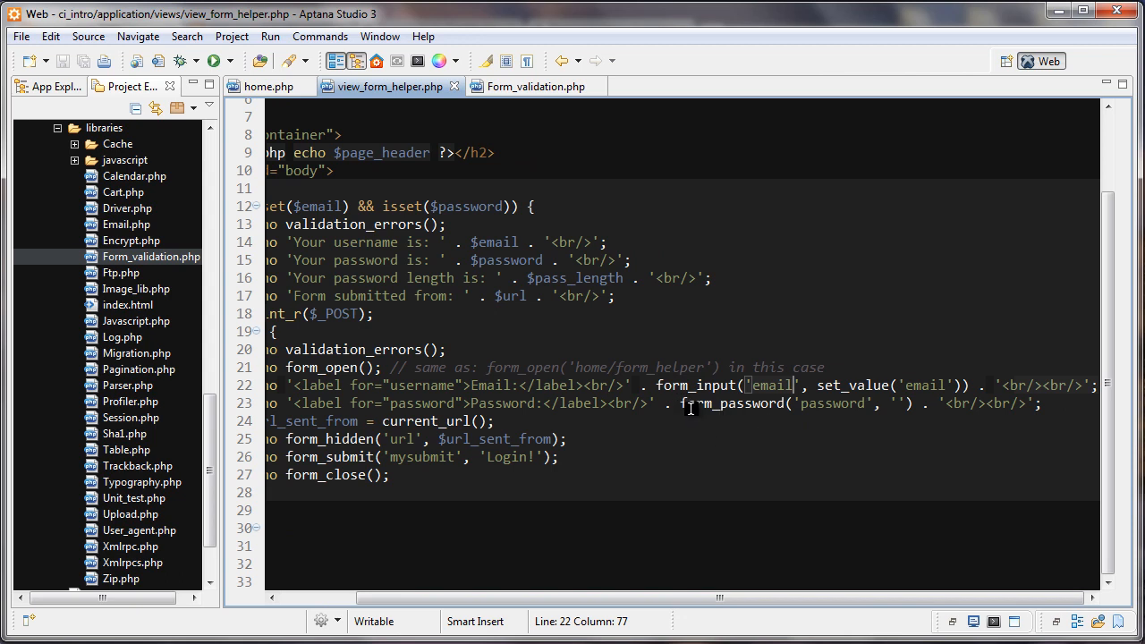
pyautogui.doubleClick(832, 404)
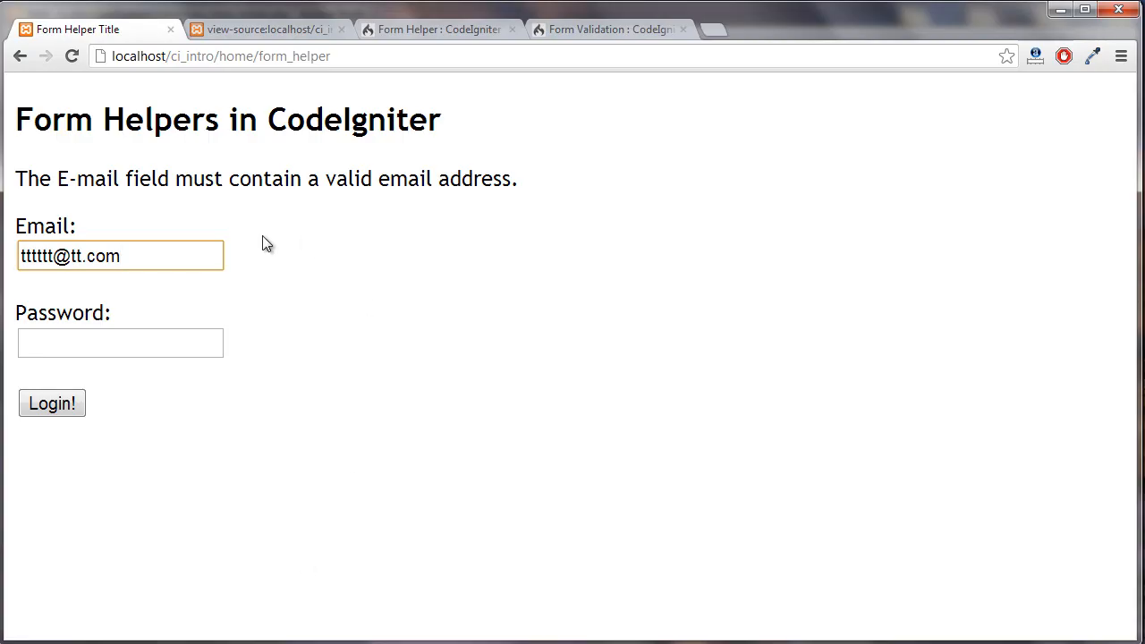
# - Highlight the email input elements in the login page source to check their value
pyautogui.click(266, 28)
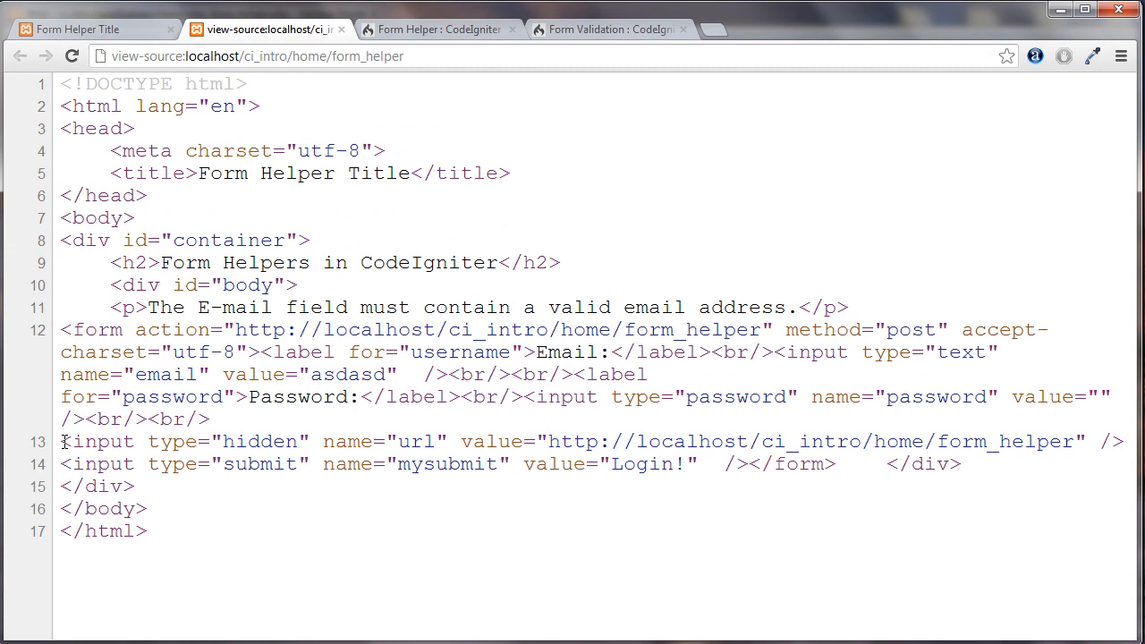
pyautogui.moveTo(60, 441); pyautogui.dragTo(241, 442)
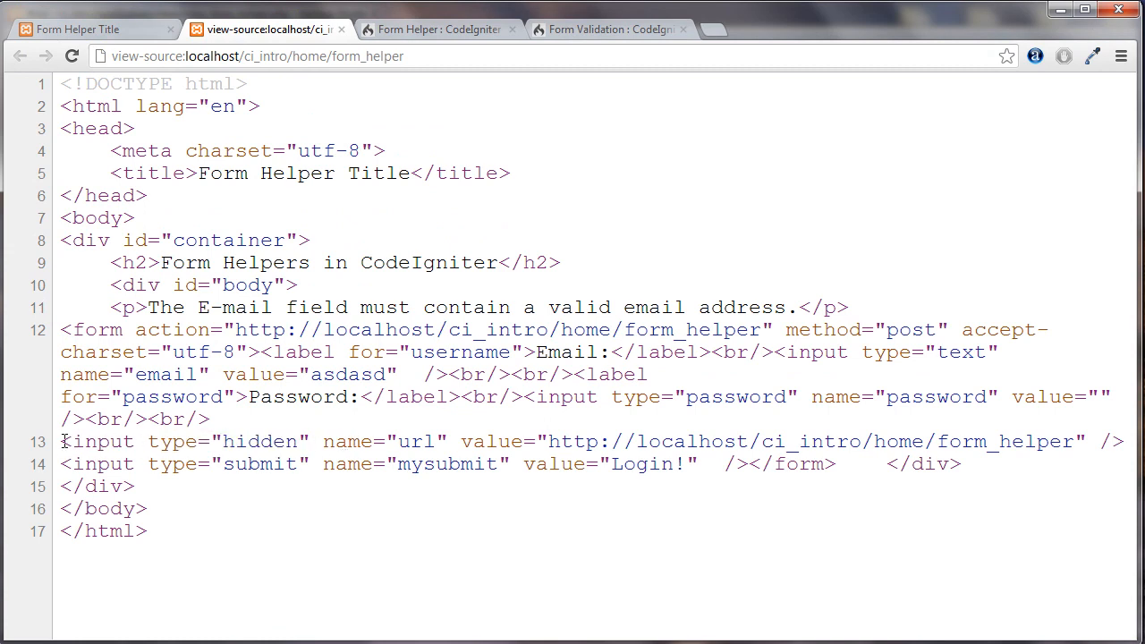
pyautogui.moveTo(60, 442); pyautogui.dragTo(505, 441)
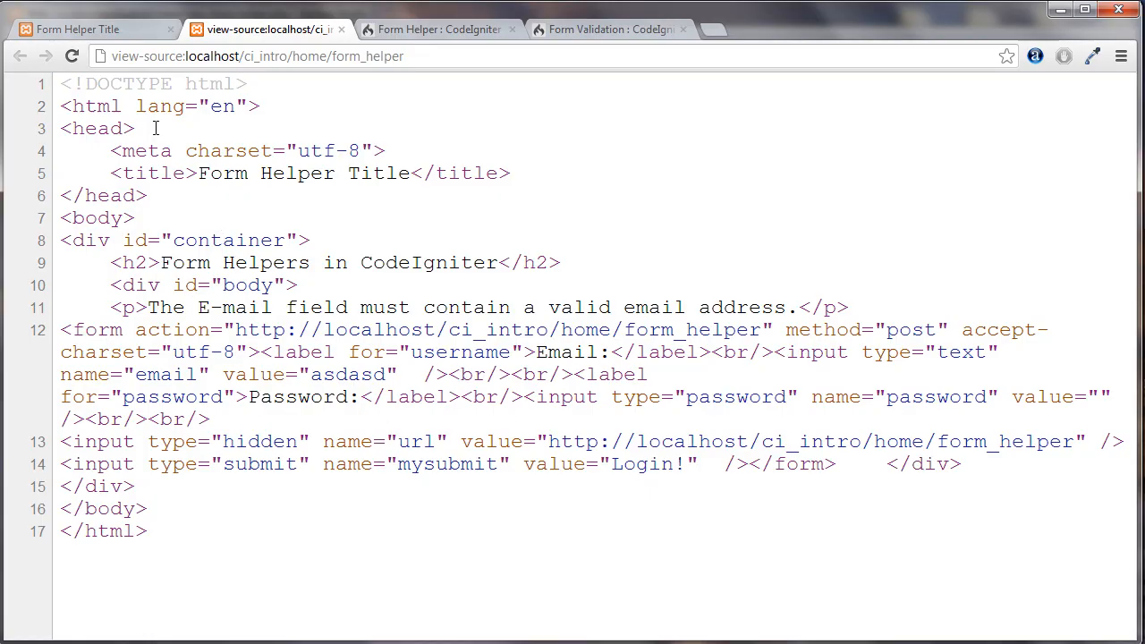
pyautogui.click(89, 29)
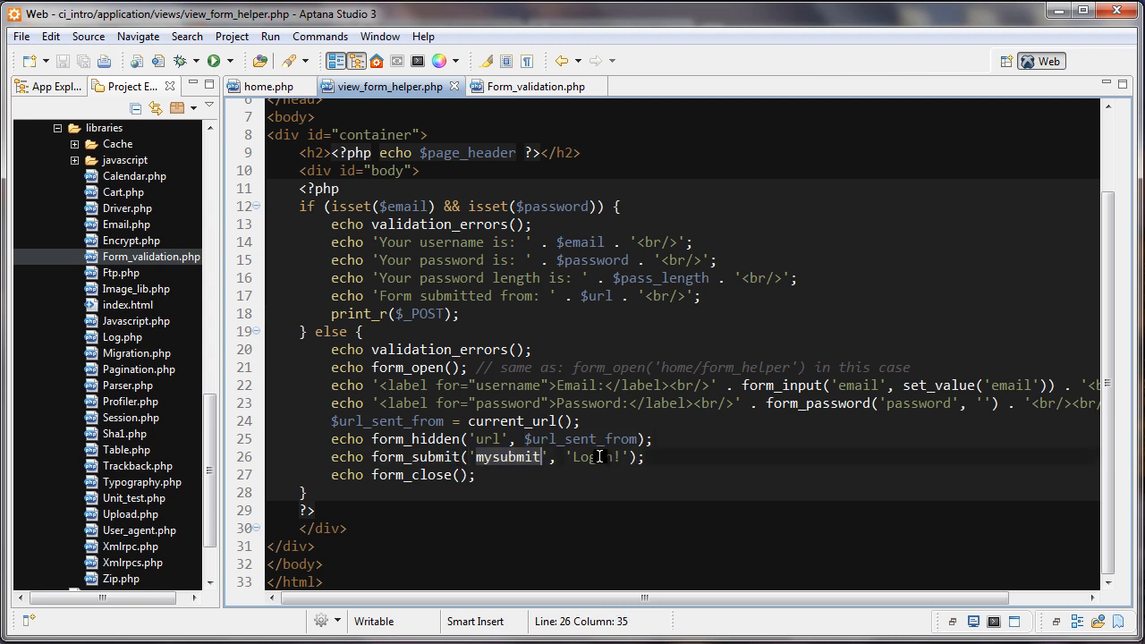
pyautogui.doubleClick(591, 457)
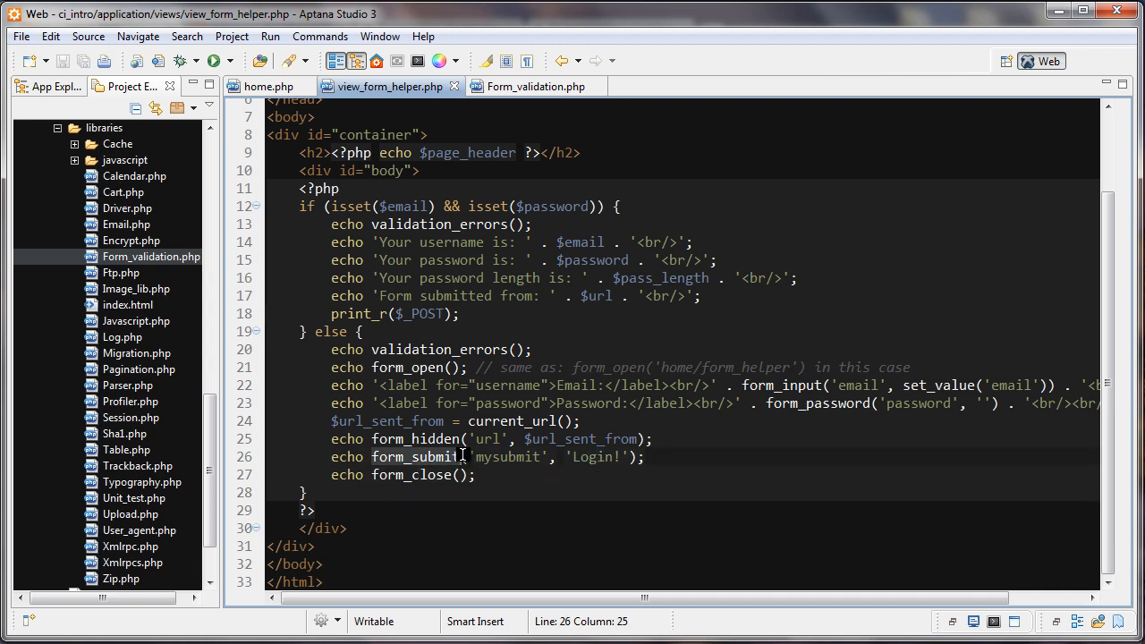
pyautogui.click(477, 475)
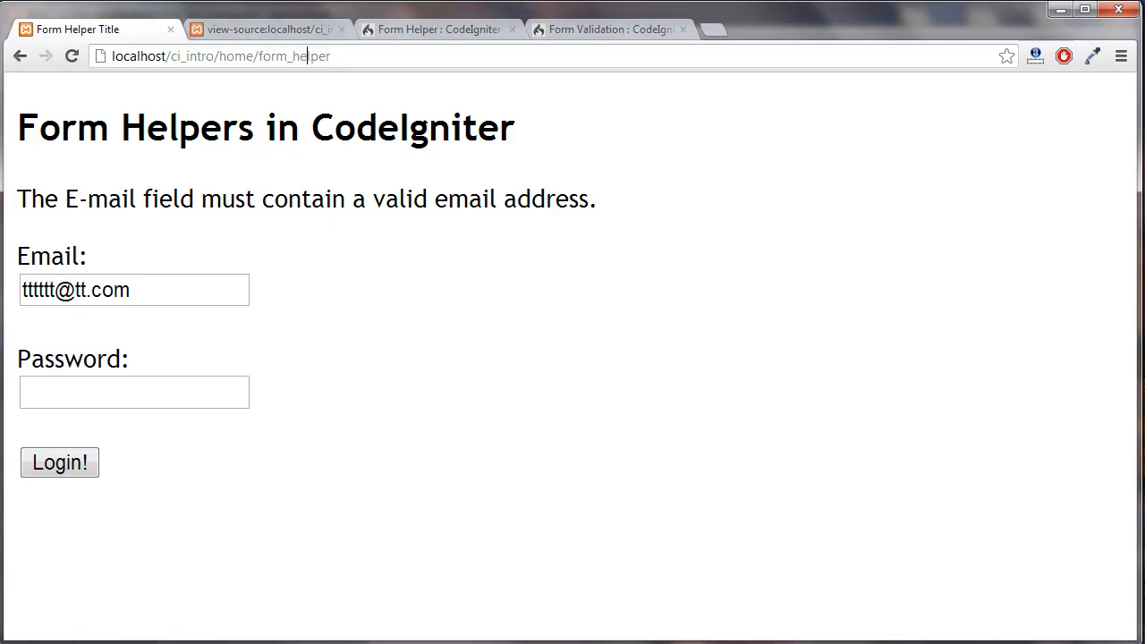
pyautogui.click(134, 392)
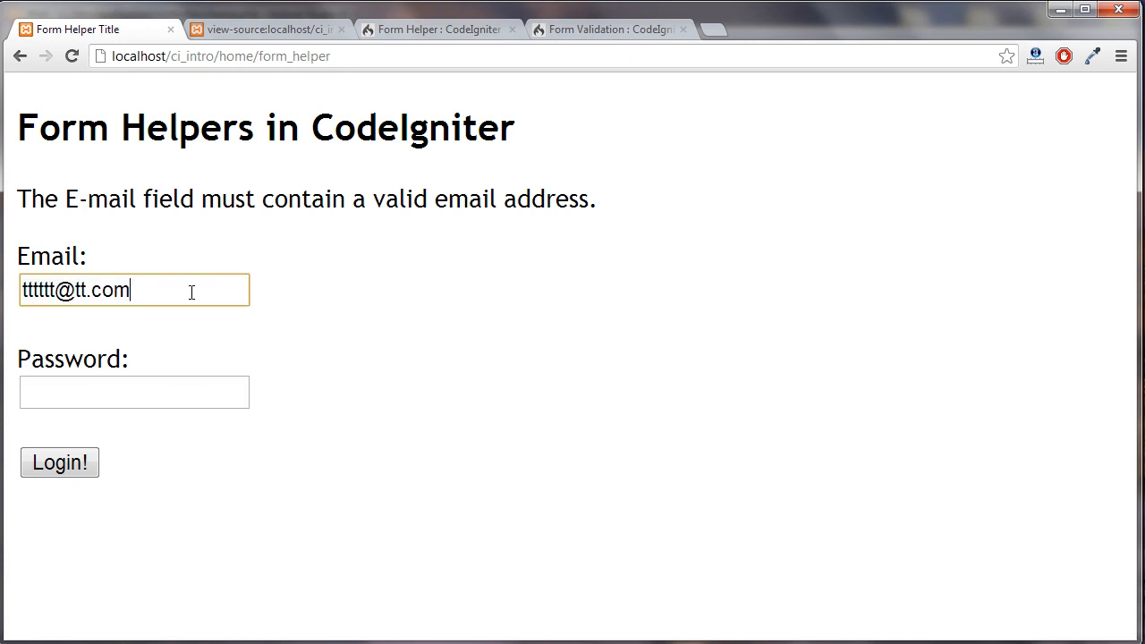
pyautogui.click(134, 392)
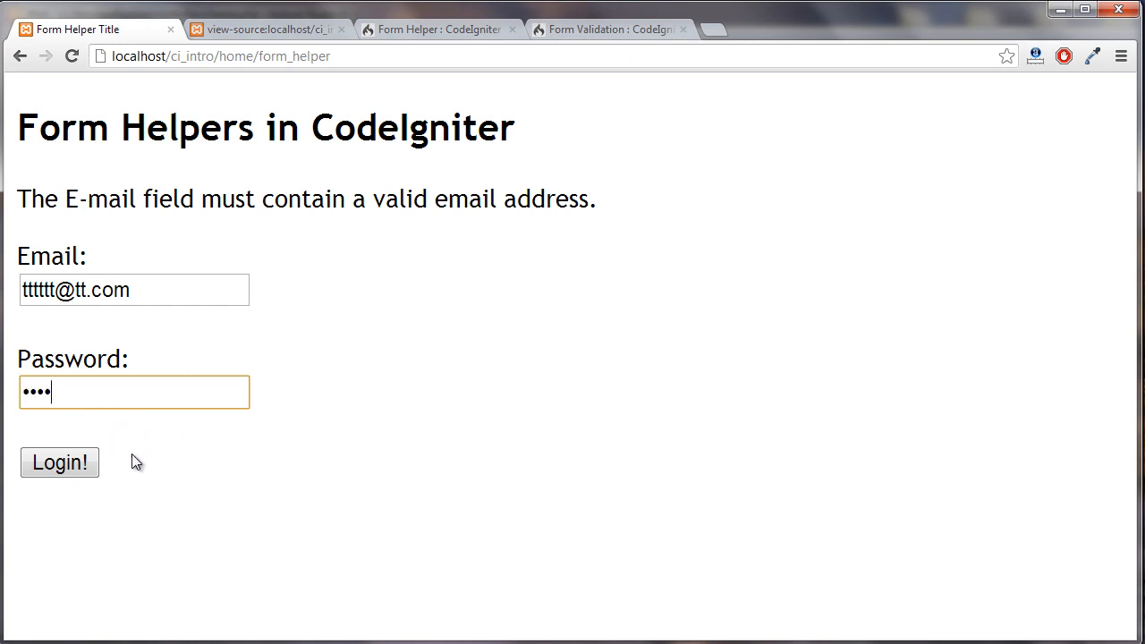
pyautogui.click(59, 462)
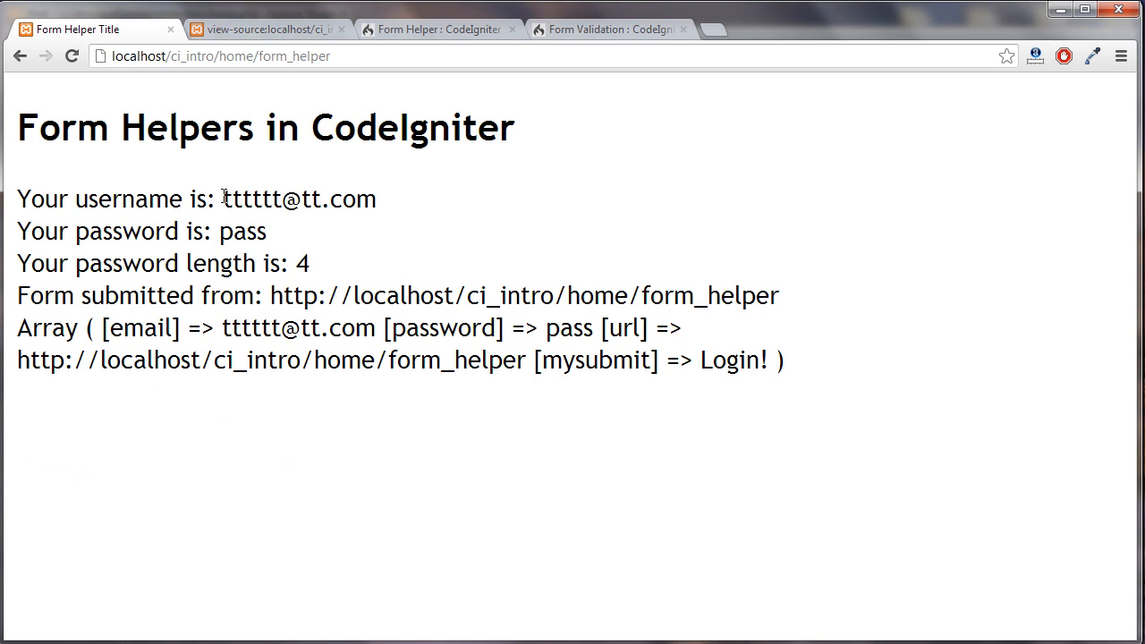
pyautogui.moveTo(222, 199)
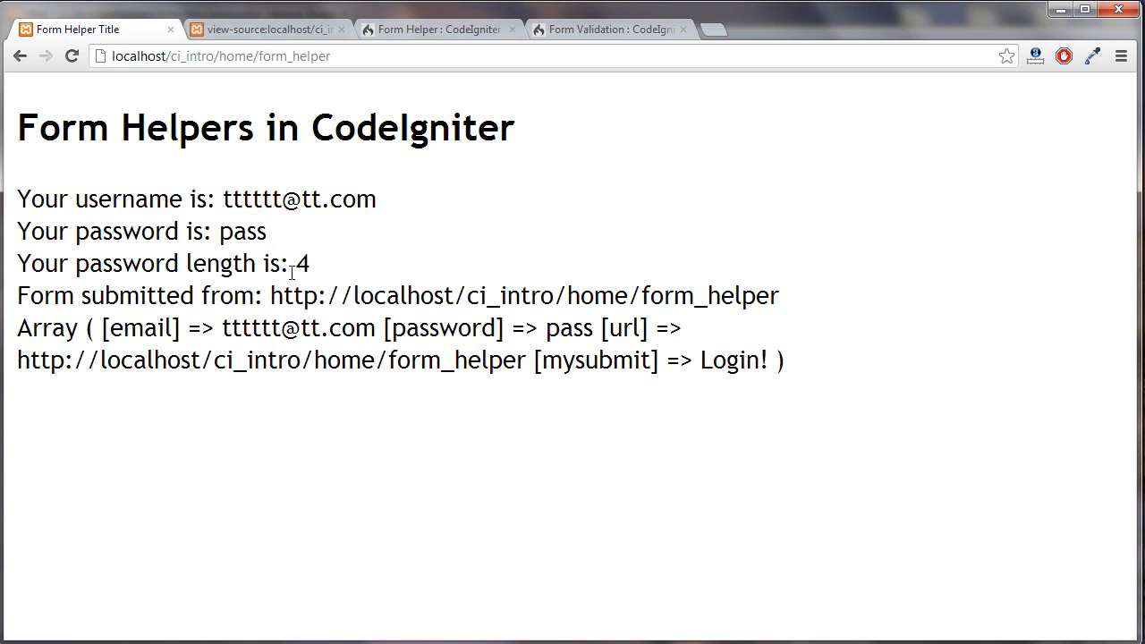
pyautogui.moveTo(27, 298)
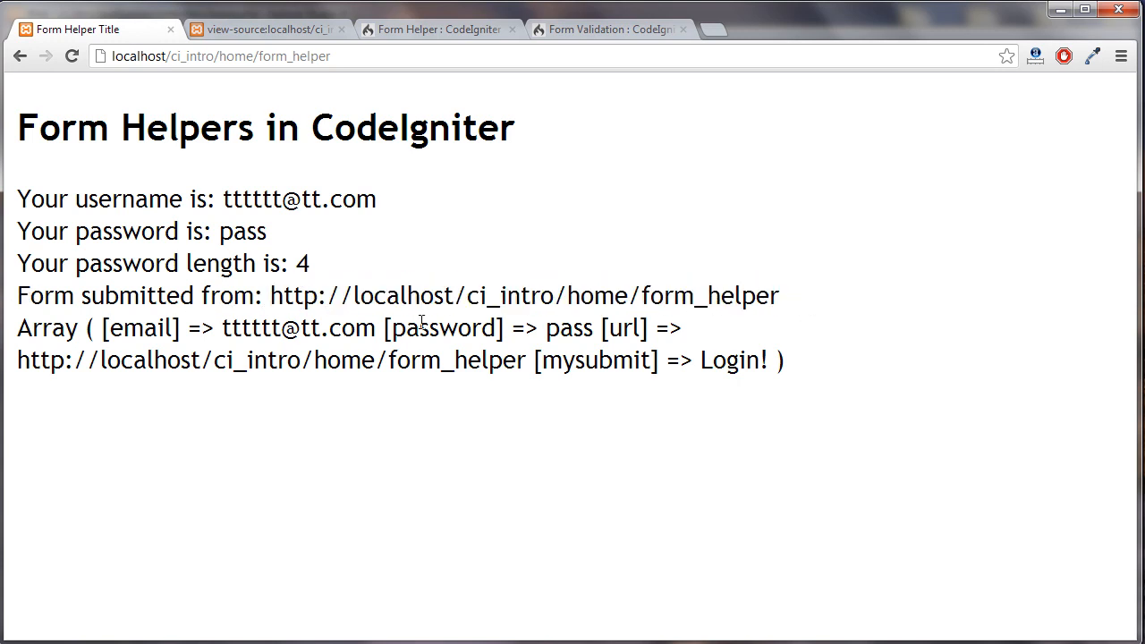
pyautogui.moveTo(308, 329)
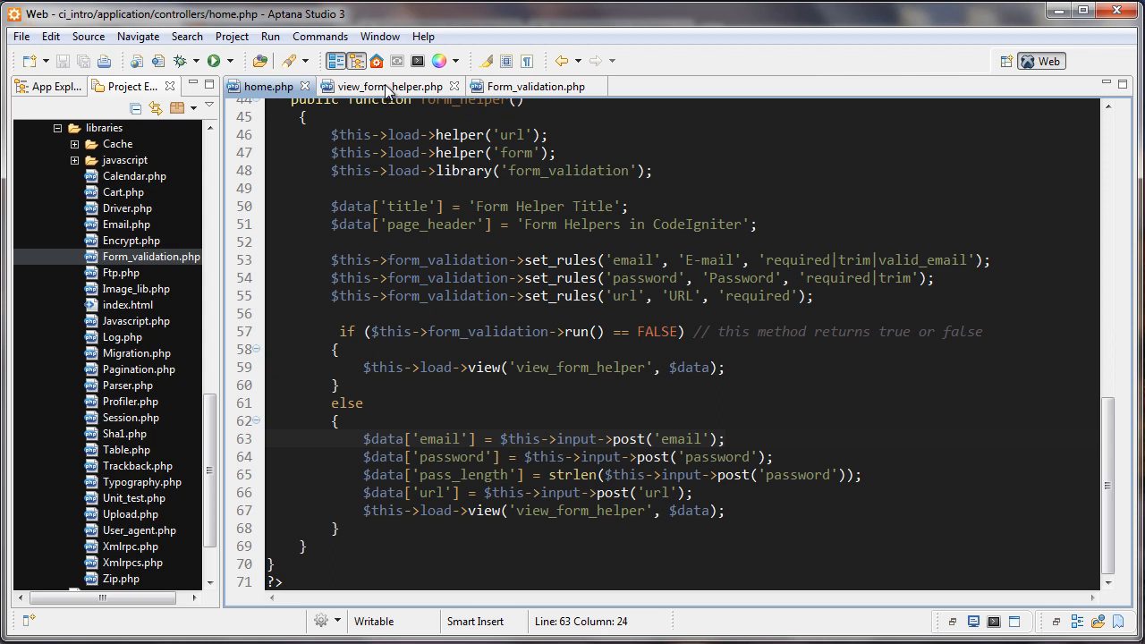
# - Review the success-branch echo lines in view_form_helper.php, then return to home.php
pyautogui.click(389, 86)
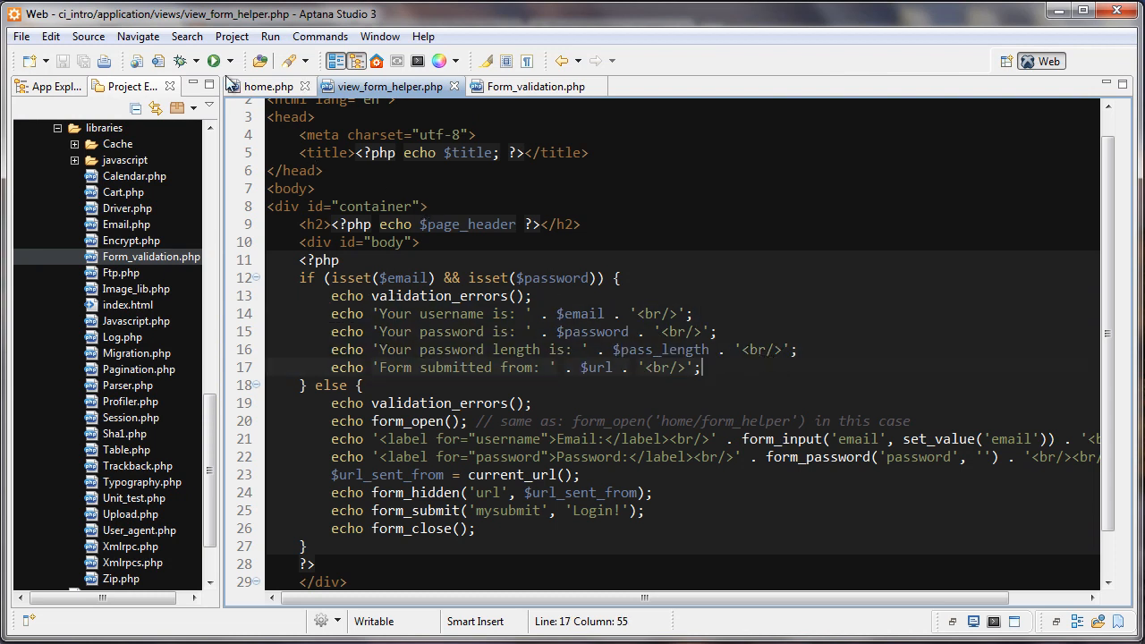
pyautogui.click(269, 86)
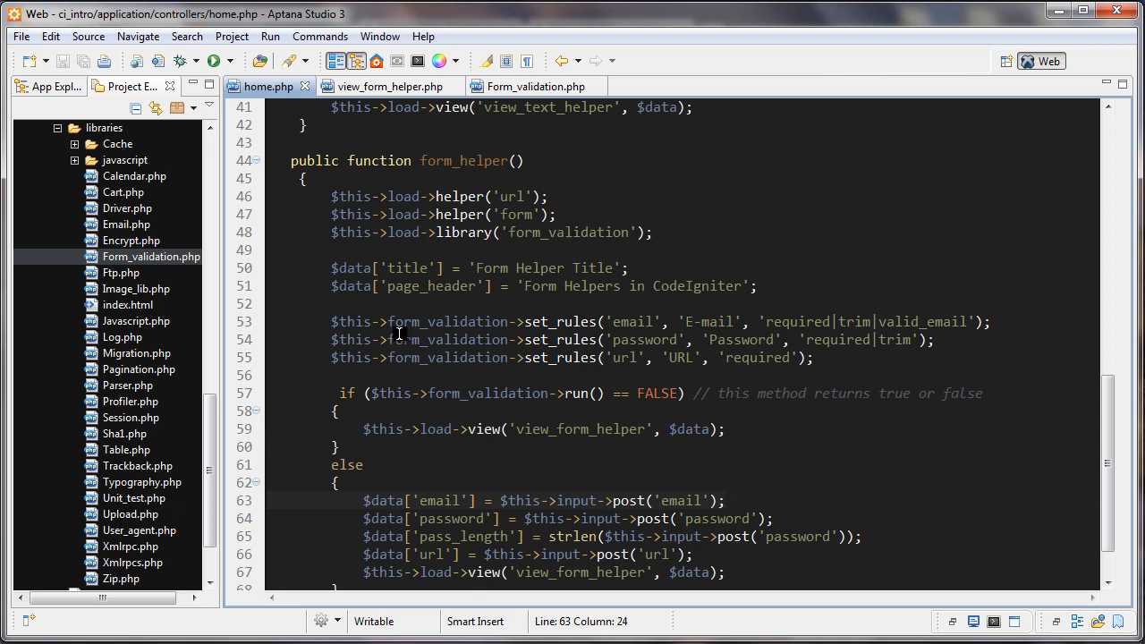
pyautogui.doubleClick(449, 321)
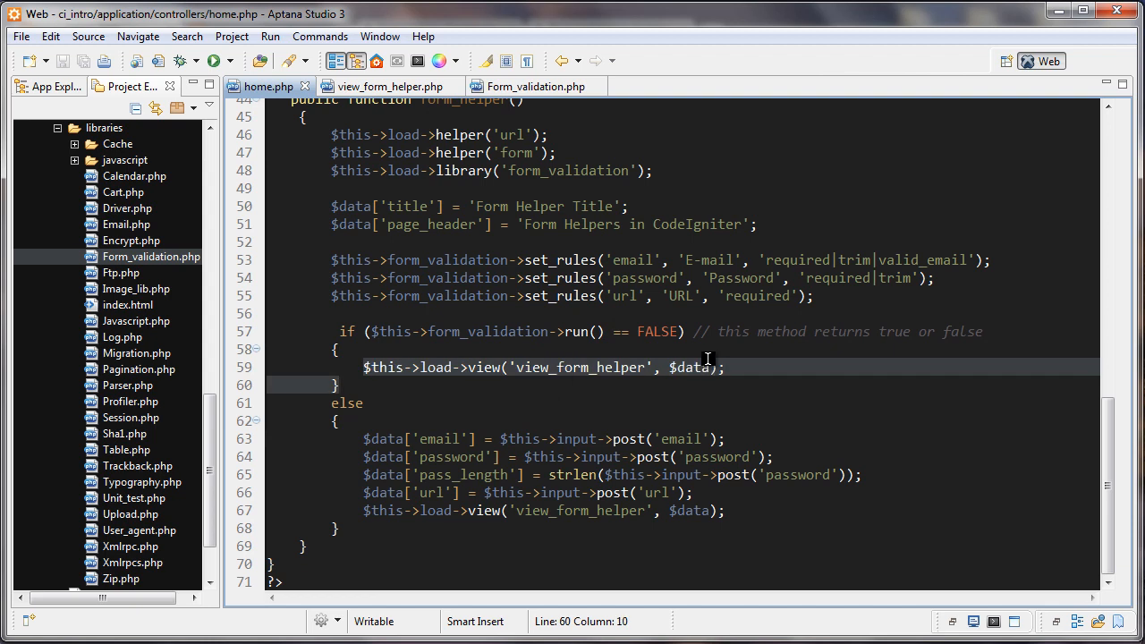
pyautogui.click(475, 346)
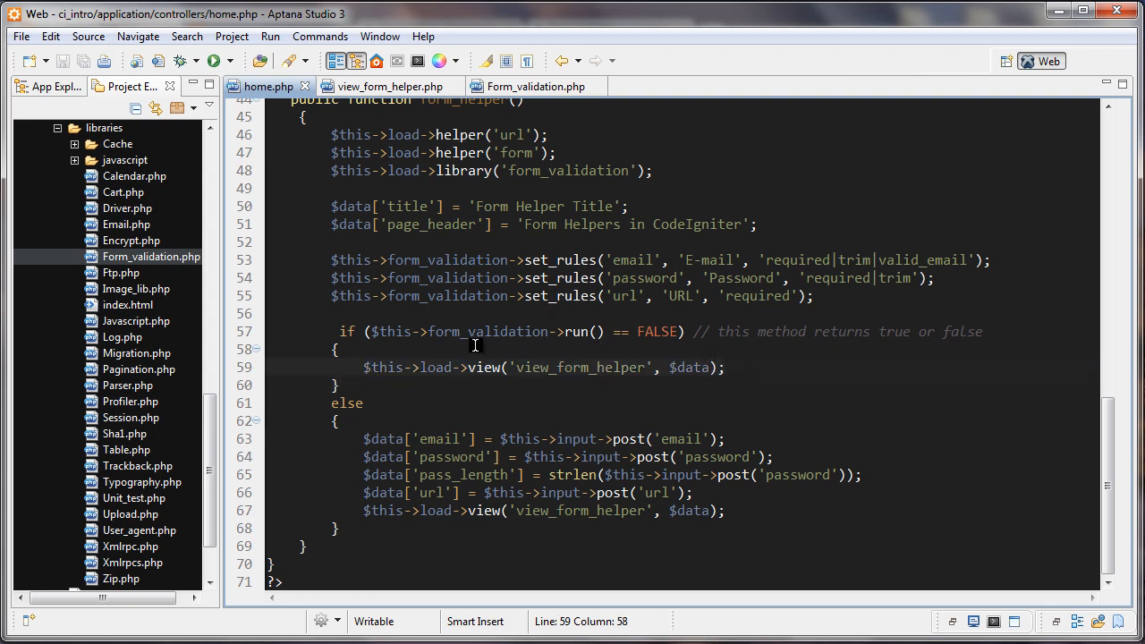
pyautogui.moveTo(331, 260); pyautogui.dragTo(445, 259)
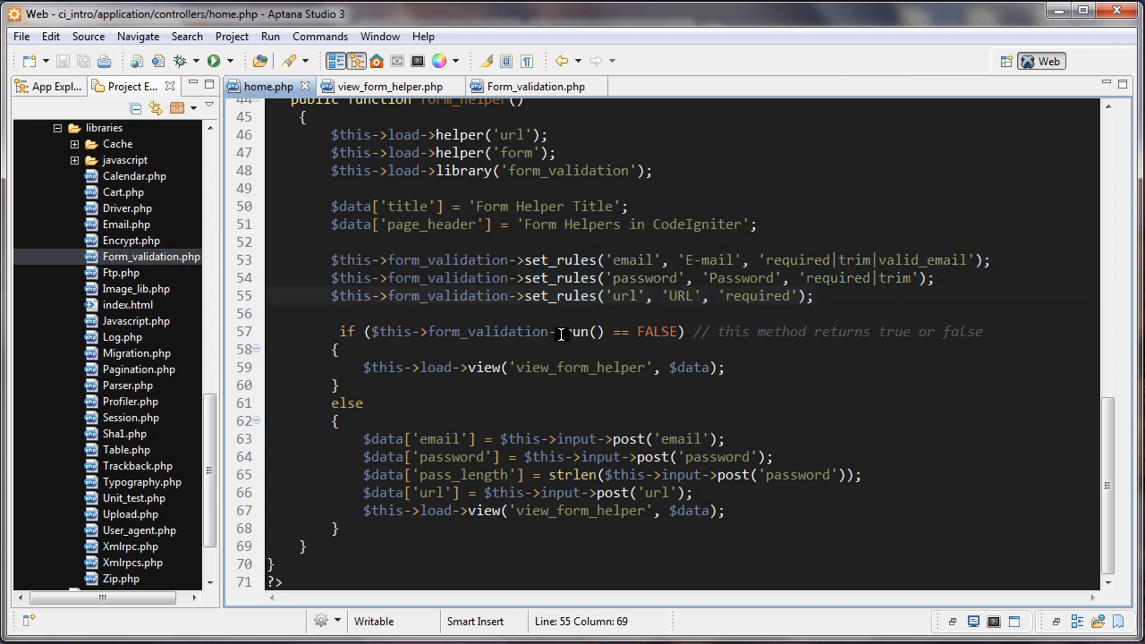
pyautogui.click(602, 332)
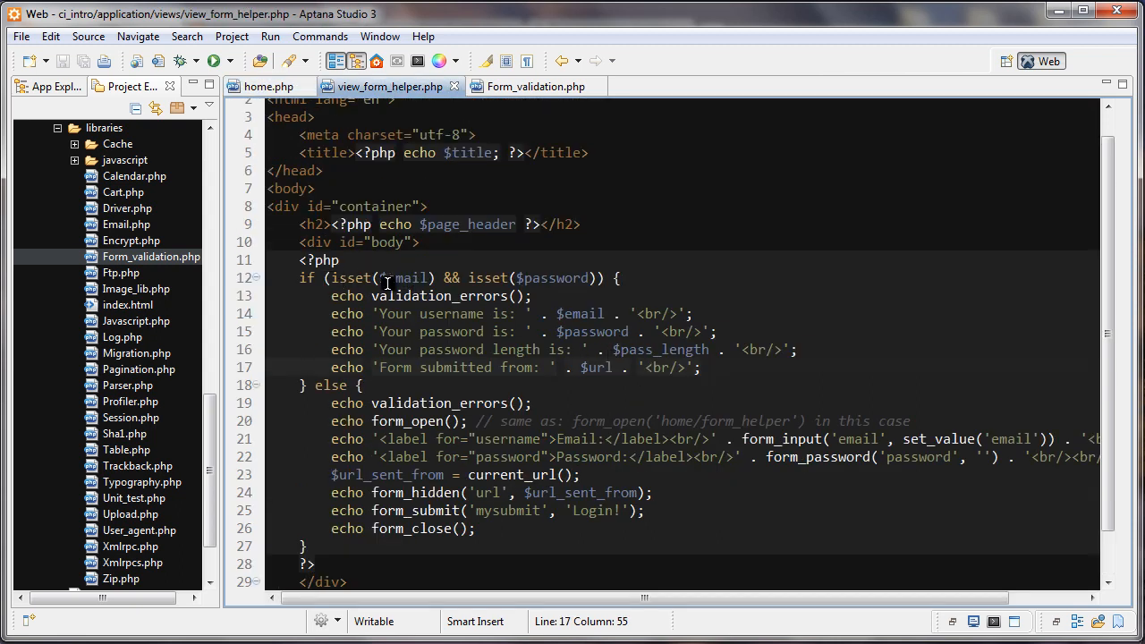
pyautogui.click(433, 279)
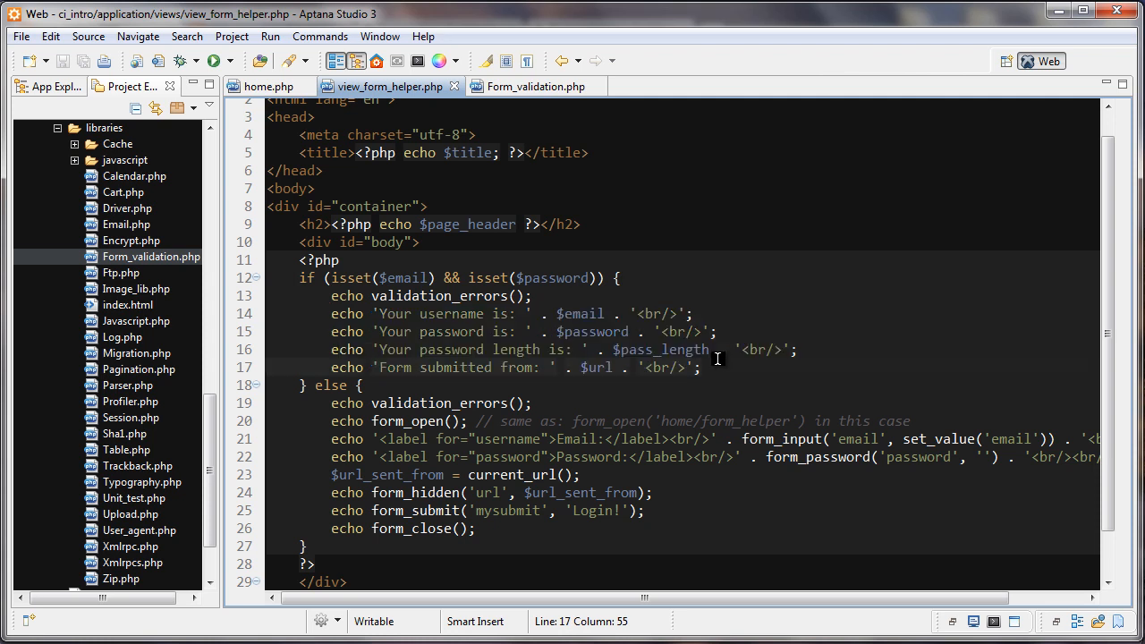
pyautogui.click(267, 86)
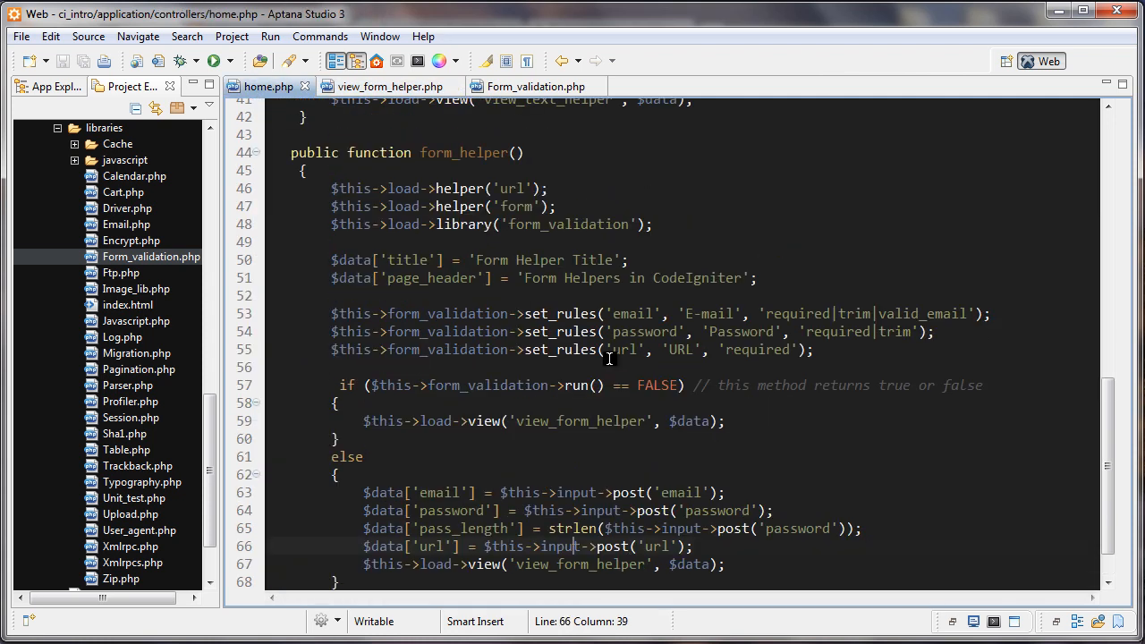
pyautogui.moveTo(439, 318)
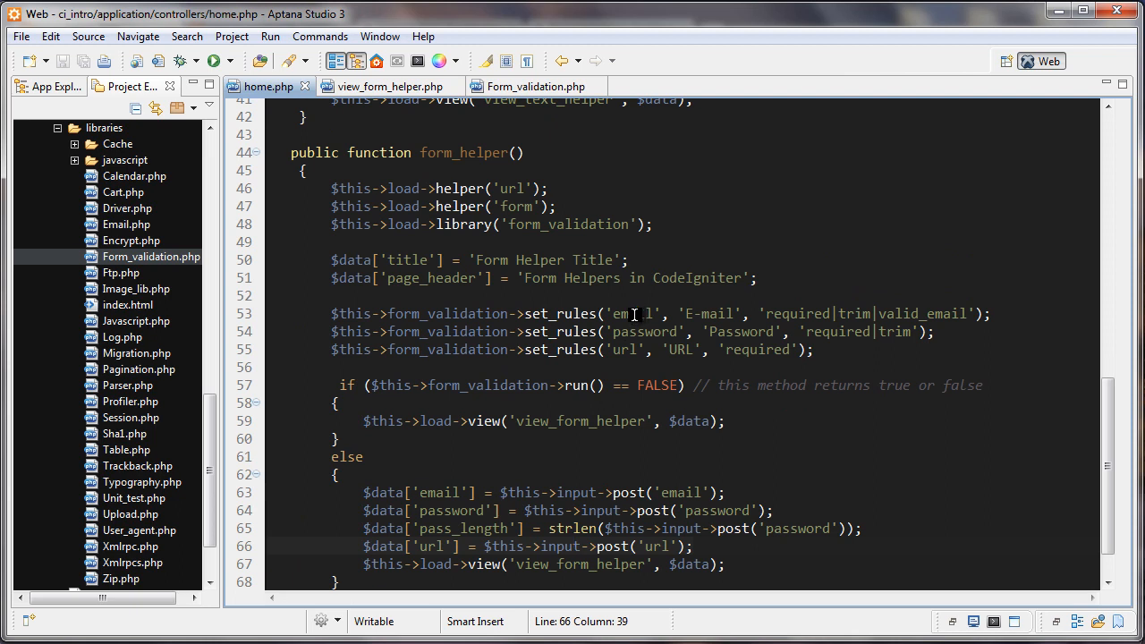
# - Select the 'email' field name in the email set_rules call with label 'E-mail'
pyautogui.doubleClick(634, 313)
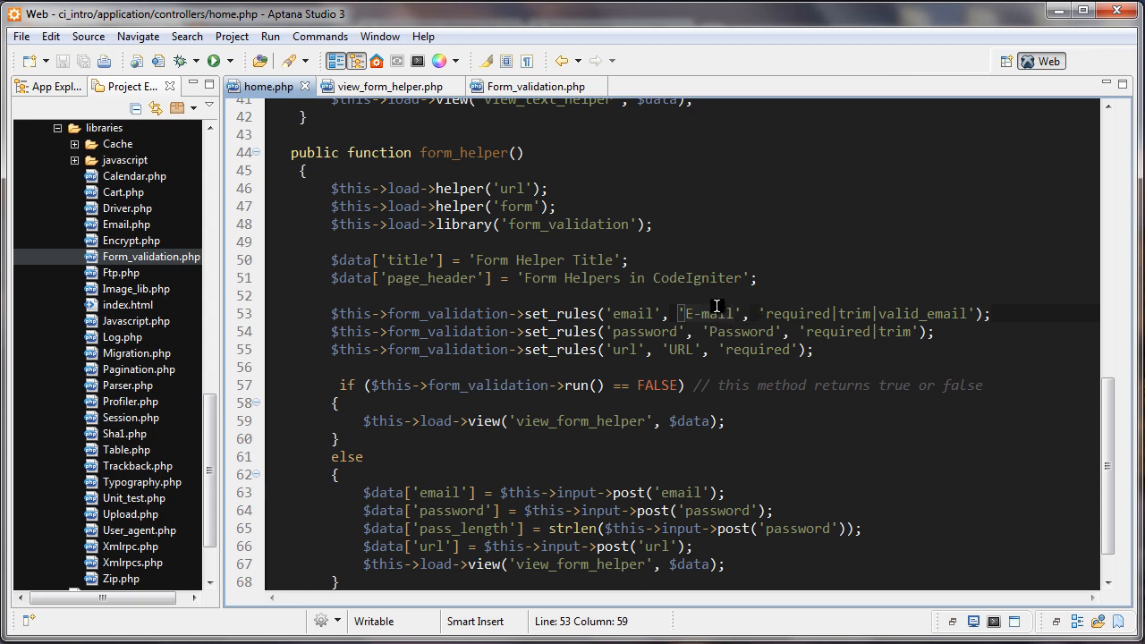
pyautogui.moveTo(386, 86)
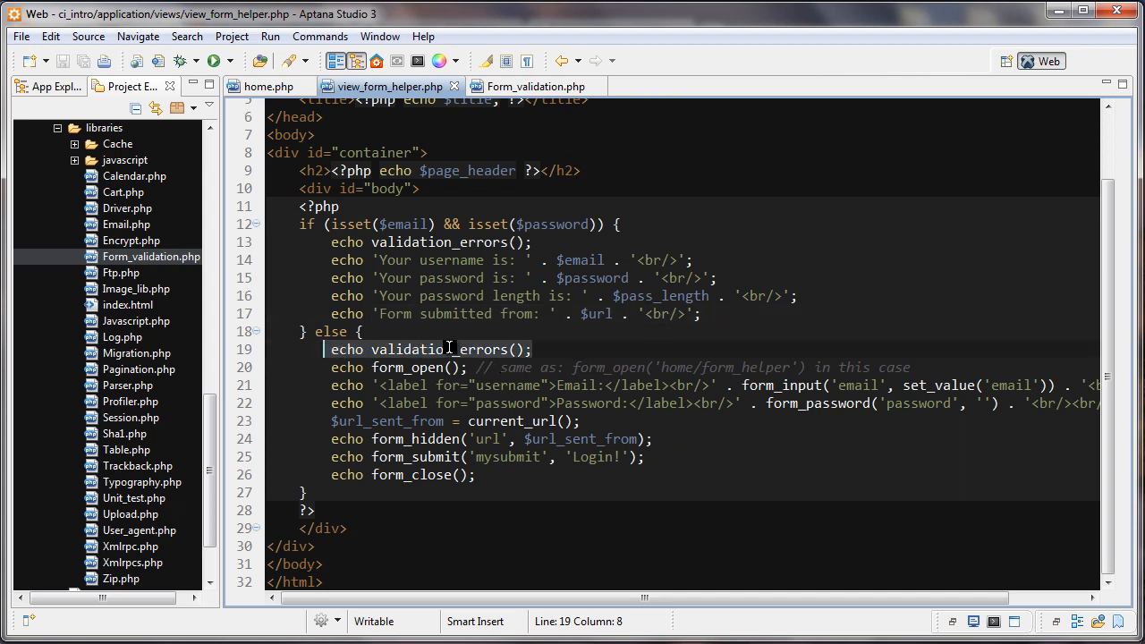
# - Bring home.php forward to the email rule's required, trim and valid_email checks
pyautogui.click(268, 86)
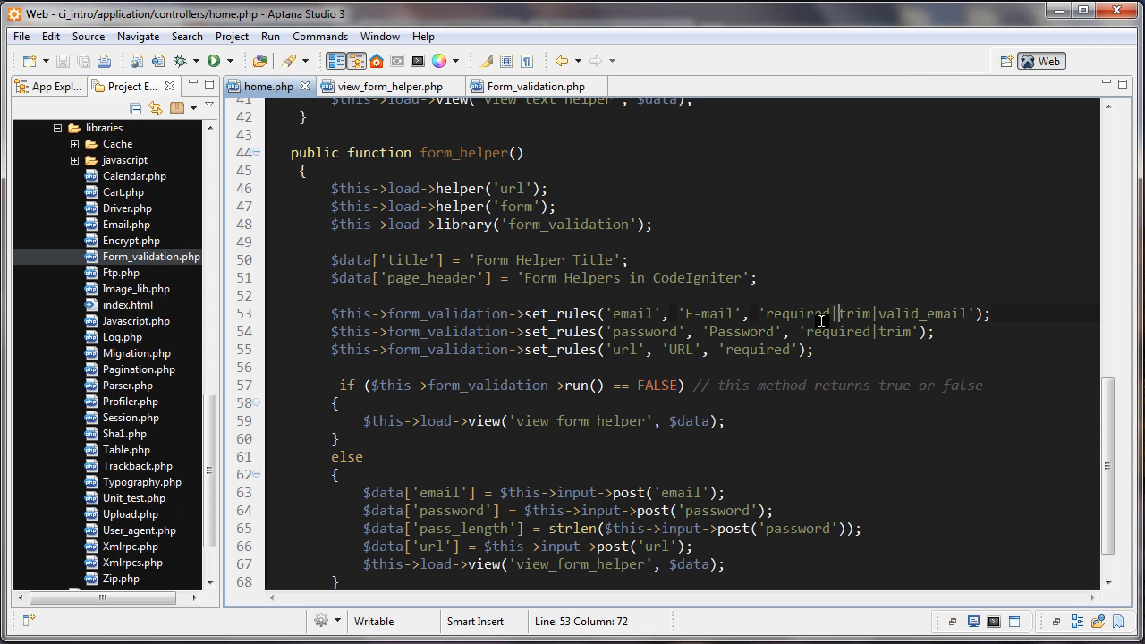
# - Retype 'email' in the email rule string and scroll to the posted email assignment
pyautogui.doubleClick(796, 313)
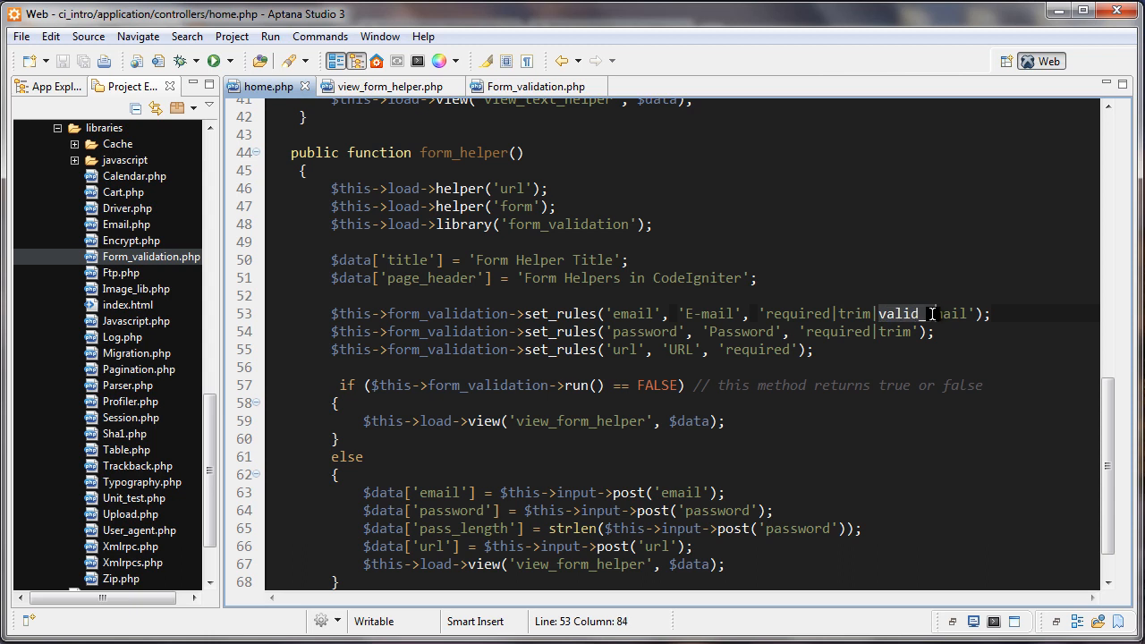
pyautogui.write('email')
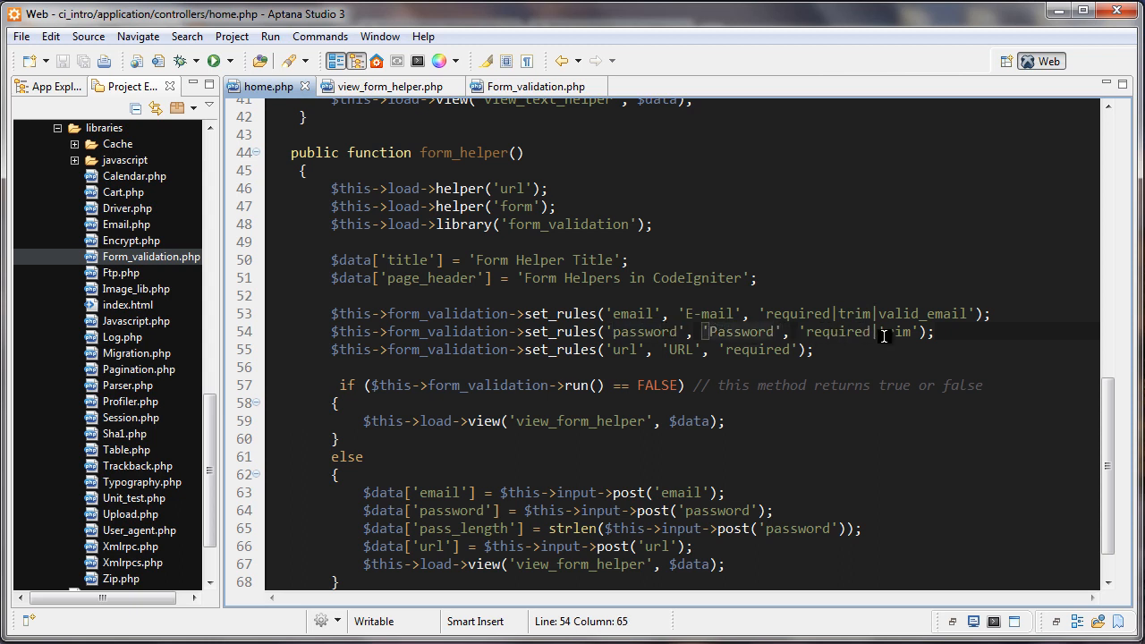
pyautogui.scroll(-3)
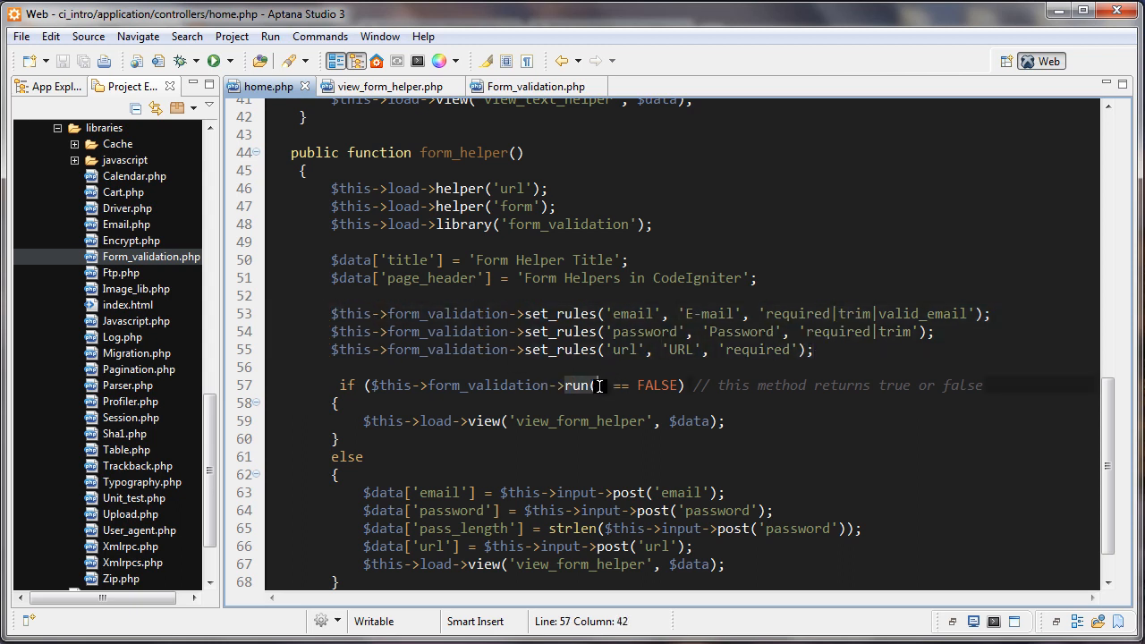
pyautogui.scroll(-3)
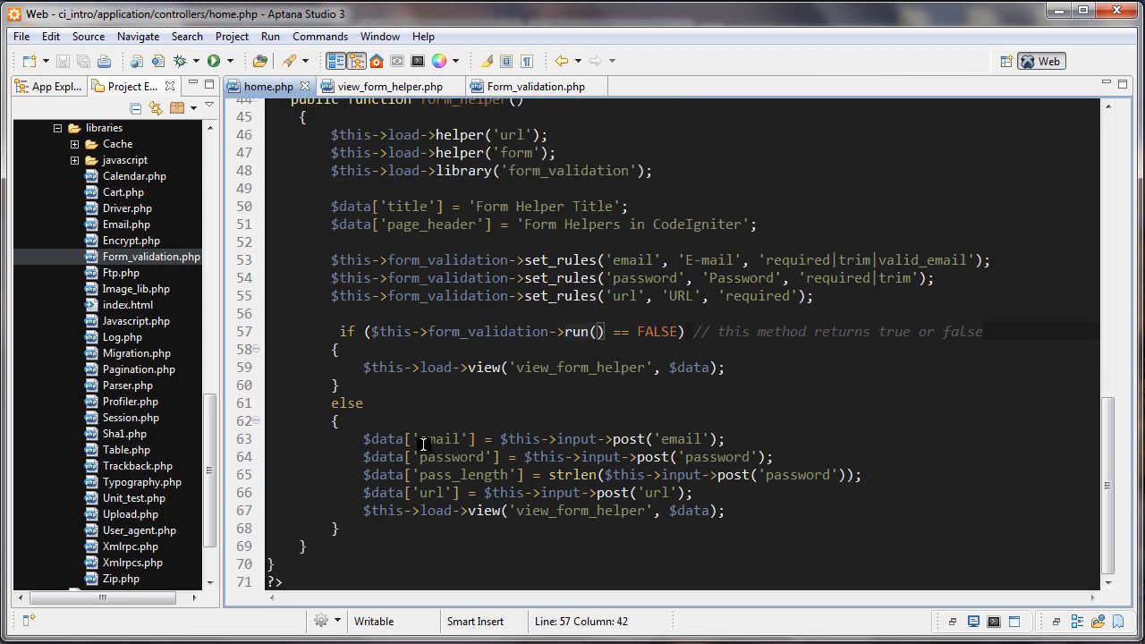
pyautogui.click(586, 484)
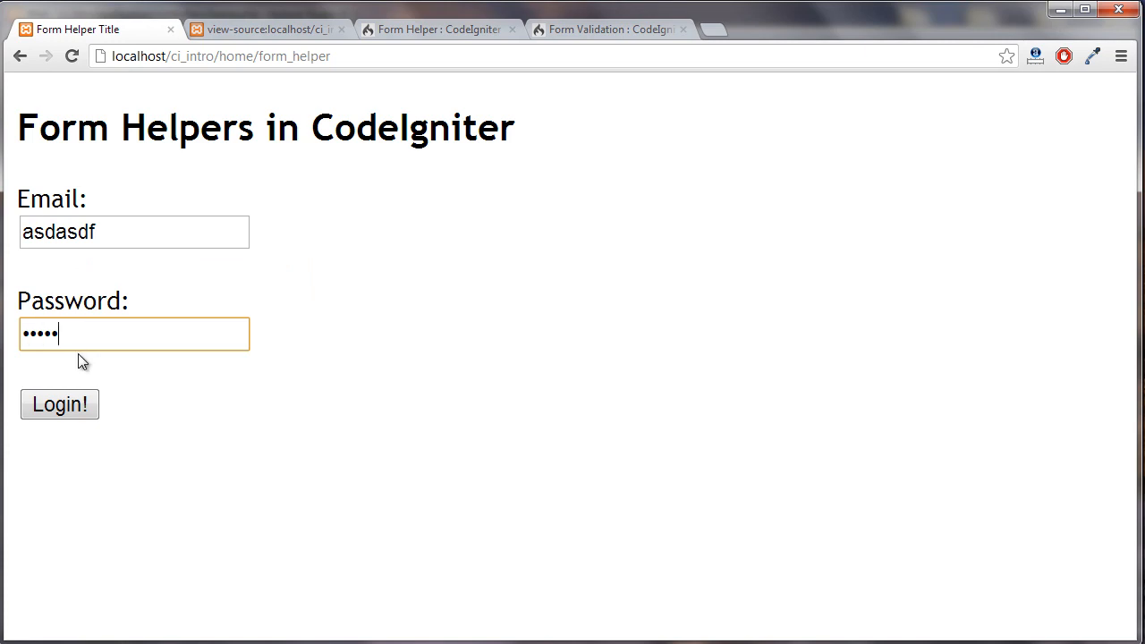
# - Submit asdasdf as the email to trigger the valid E-mail address error
pyautogui.click(59, 403)
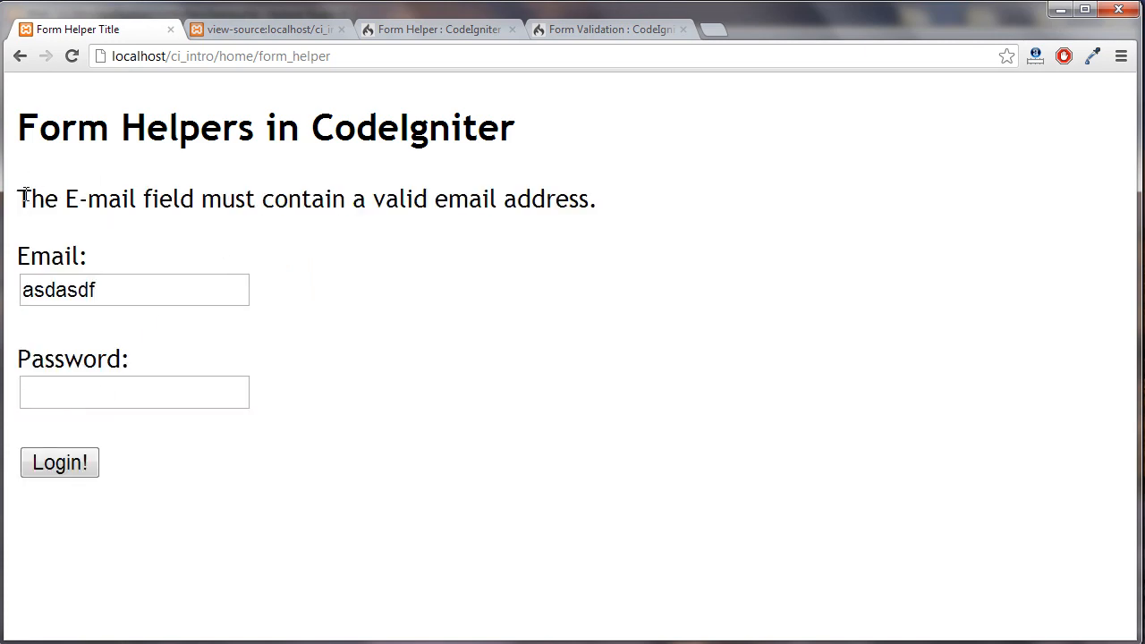
pyautogui.moveTo(128, 204)
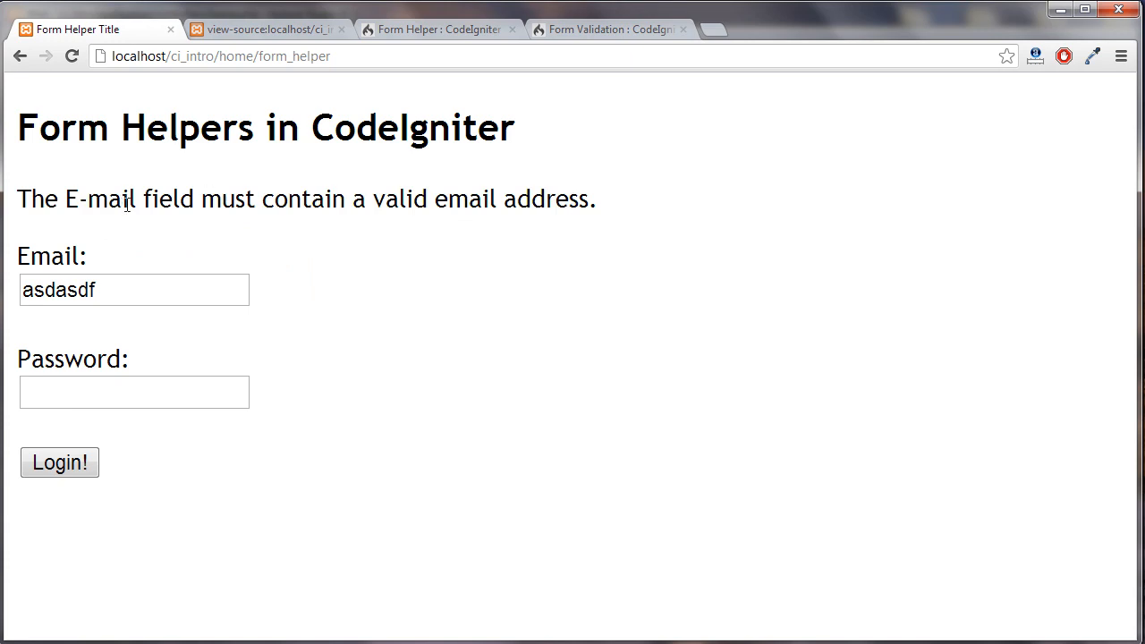
pyautogui.doubleClick(121, 199)
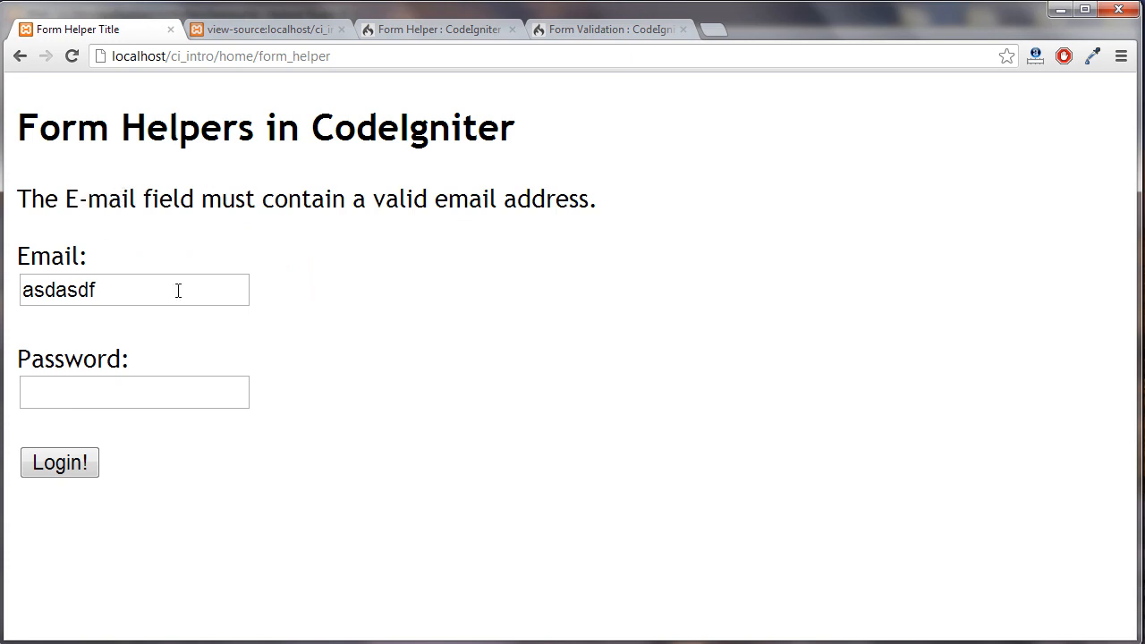
pyautogui.click(219, 55)
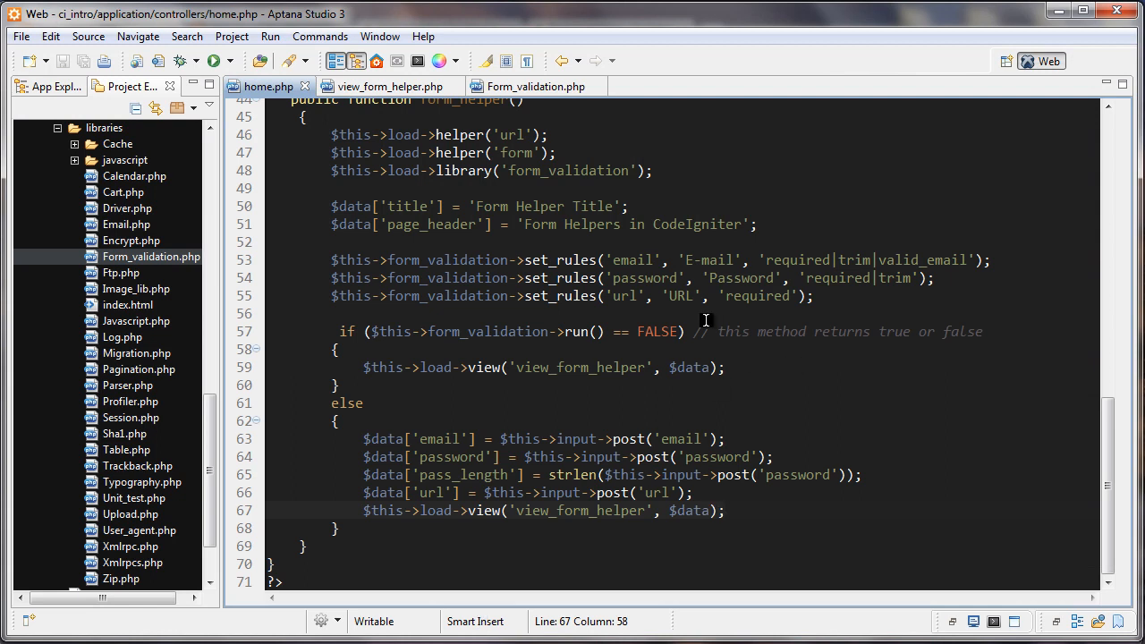
# - Highlight the set_rules lines and run() check in home.php
pyautogui.click(866, 260)
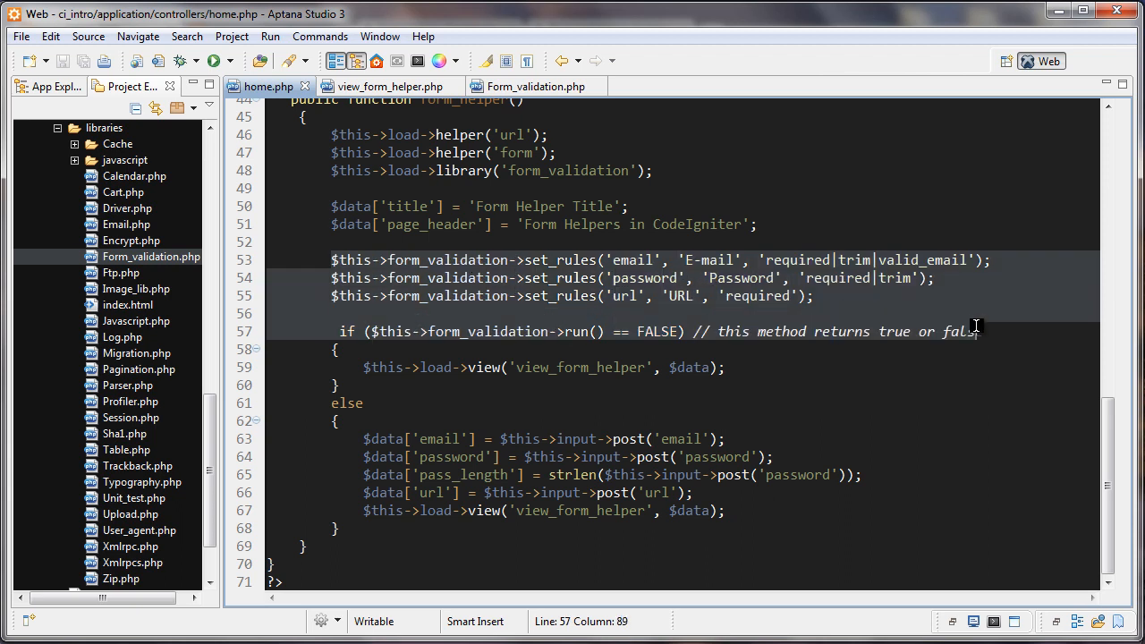
pyautogui.click(332, 260)
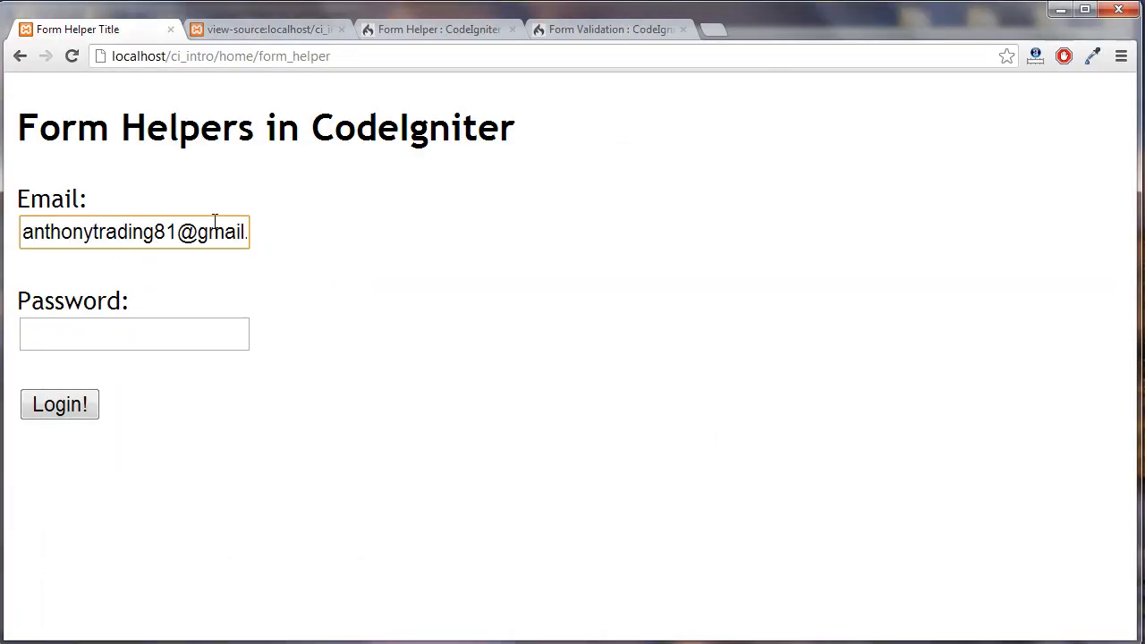
# - Complete the email with 'com' via autocomplete, submit, and see password length 4
pyautogui.write('com')
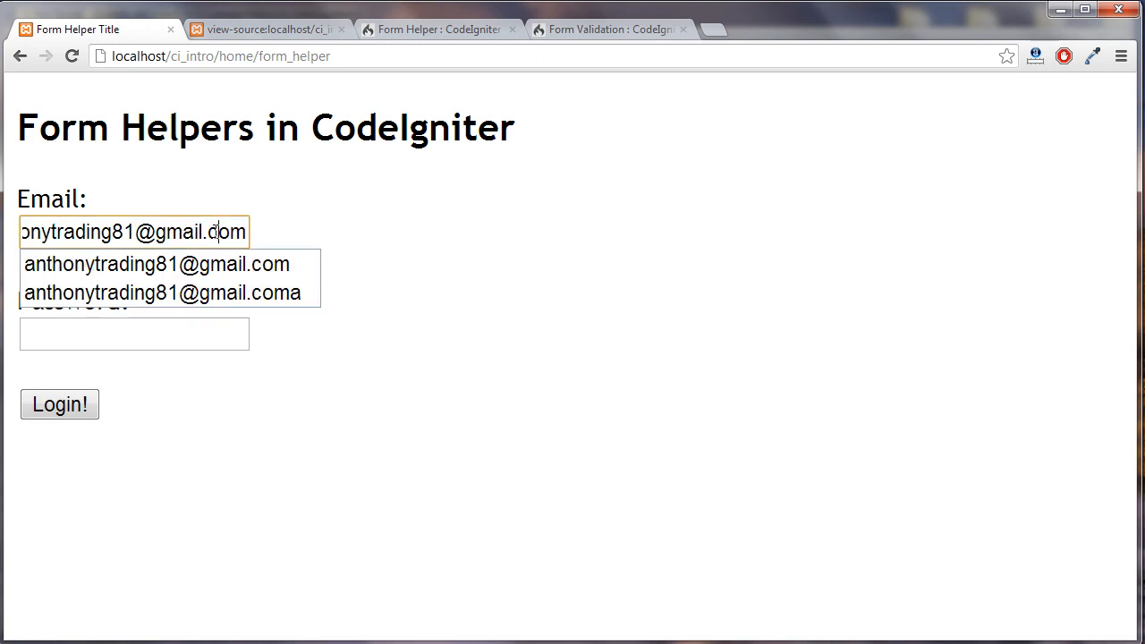
pyautogui.click(134, 334)
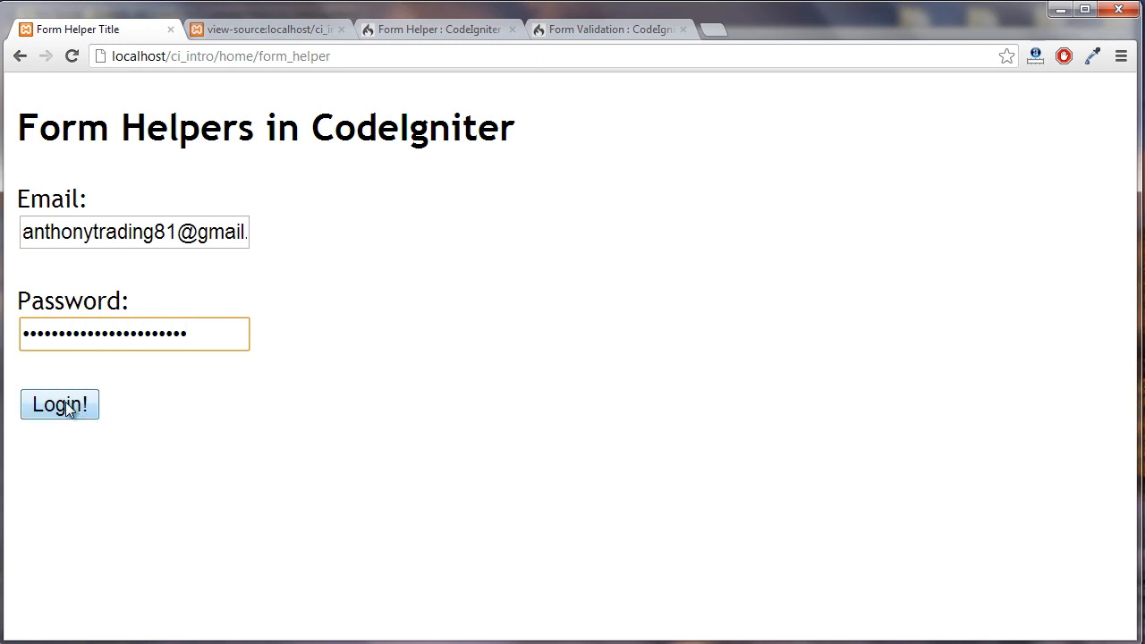
pyautogui.click(59, 405)
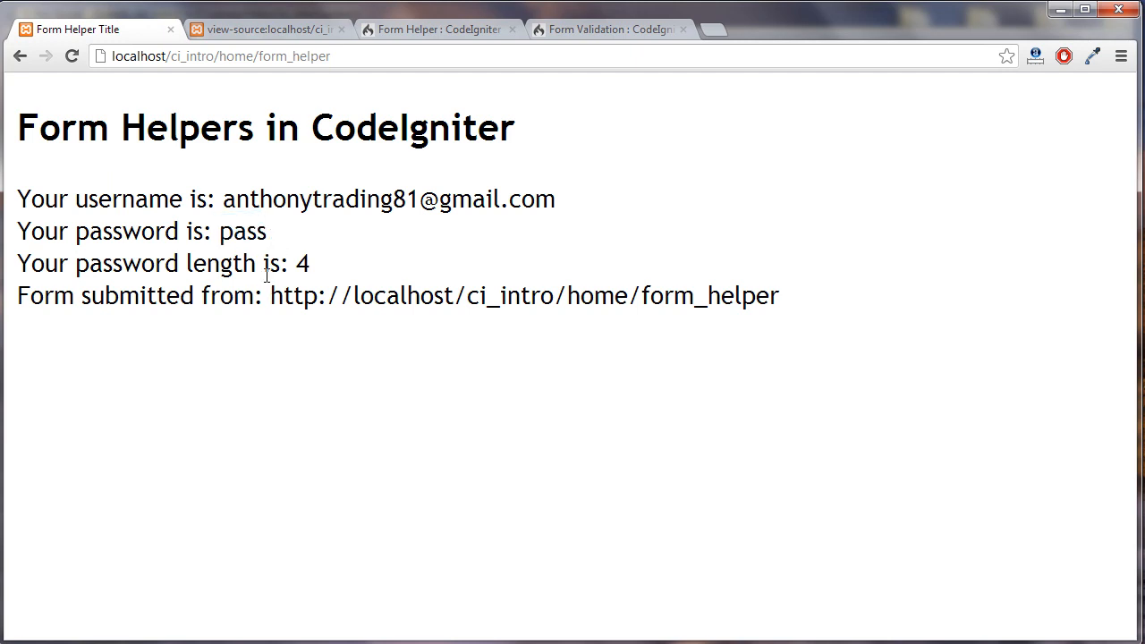
pyautogui.doubleClick(302, 263)
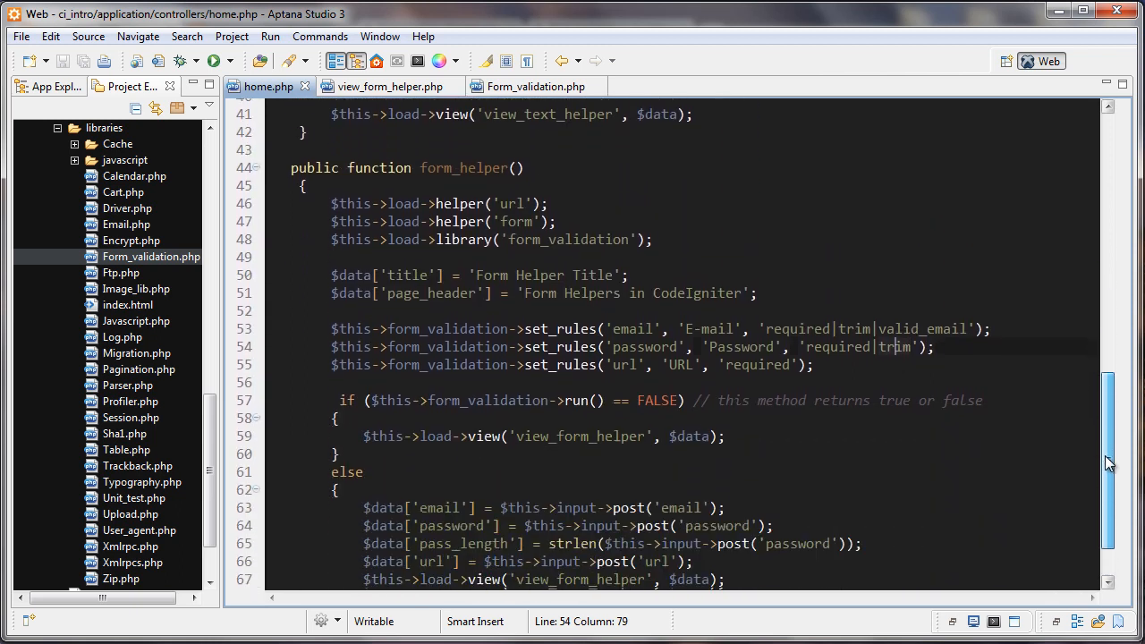
pyautogui.scroll(-3)
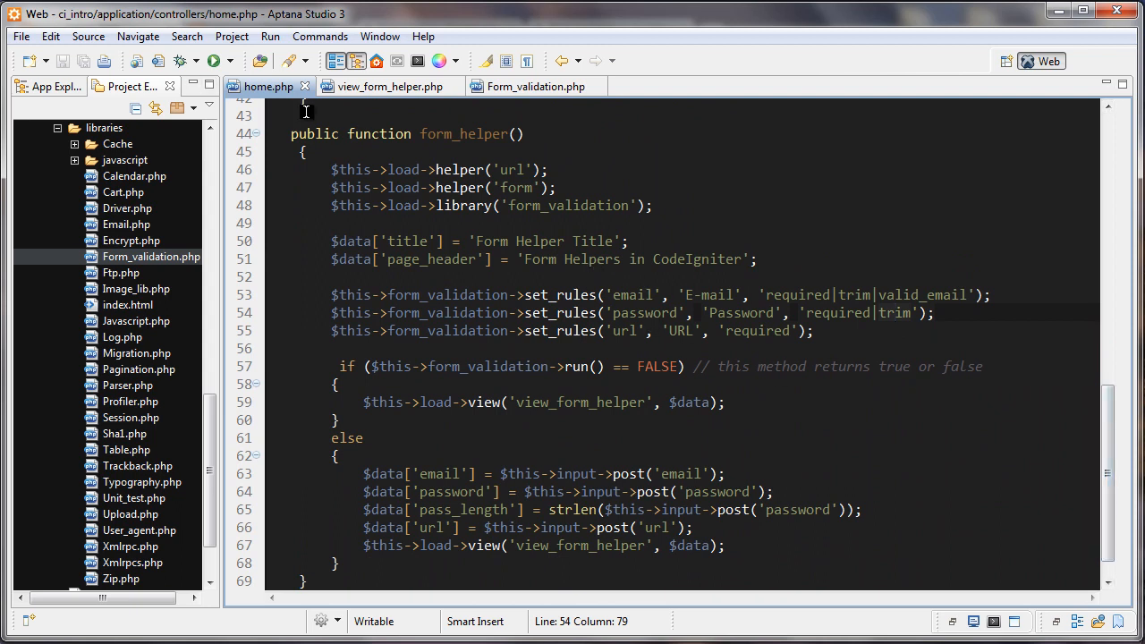
pyautogui.click(385, 86)
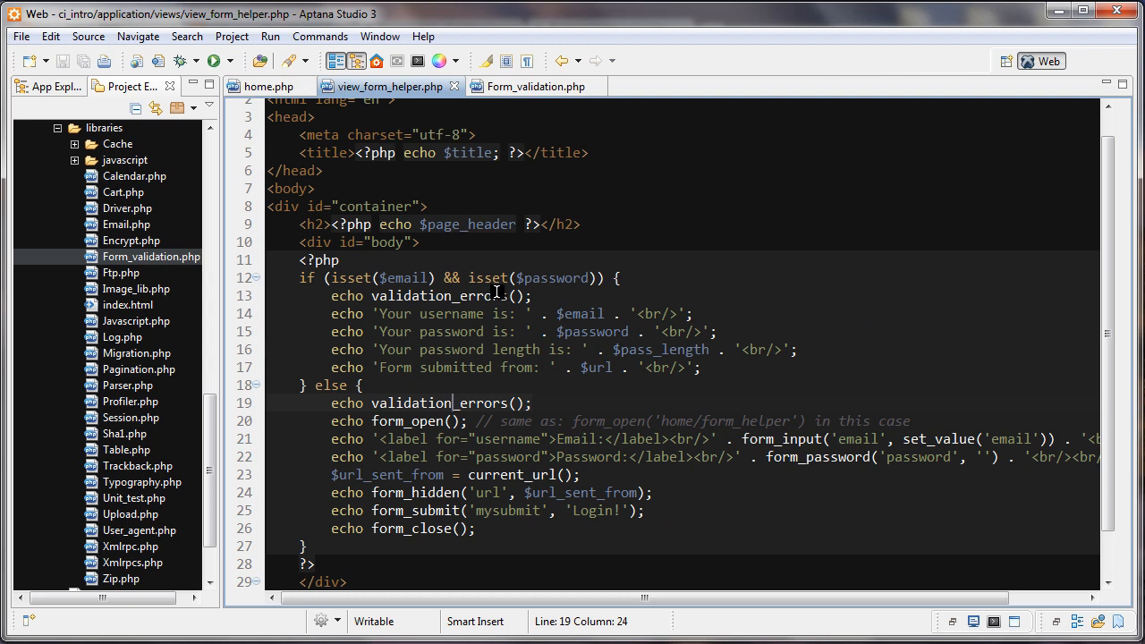
pyautogui.click(268, 86)
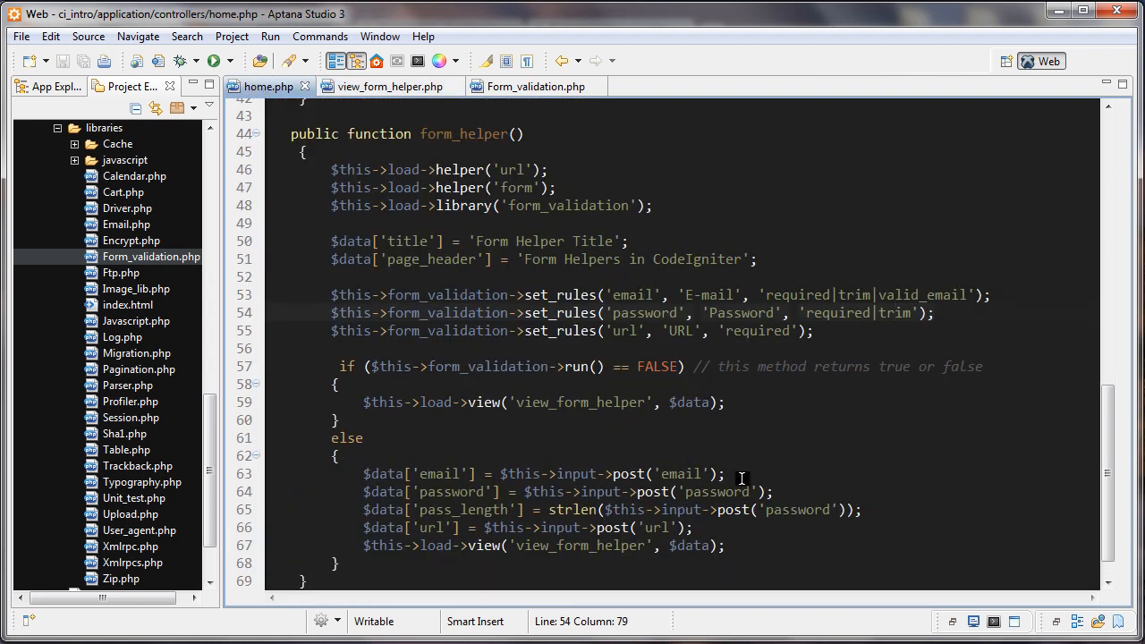